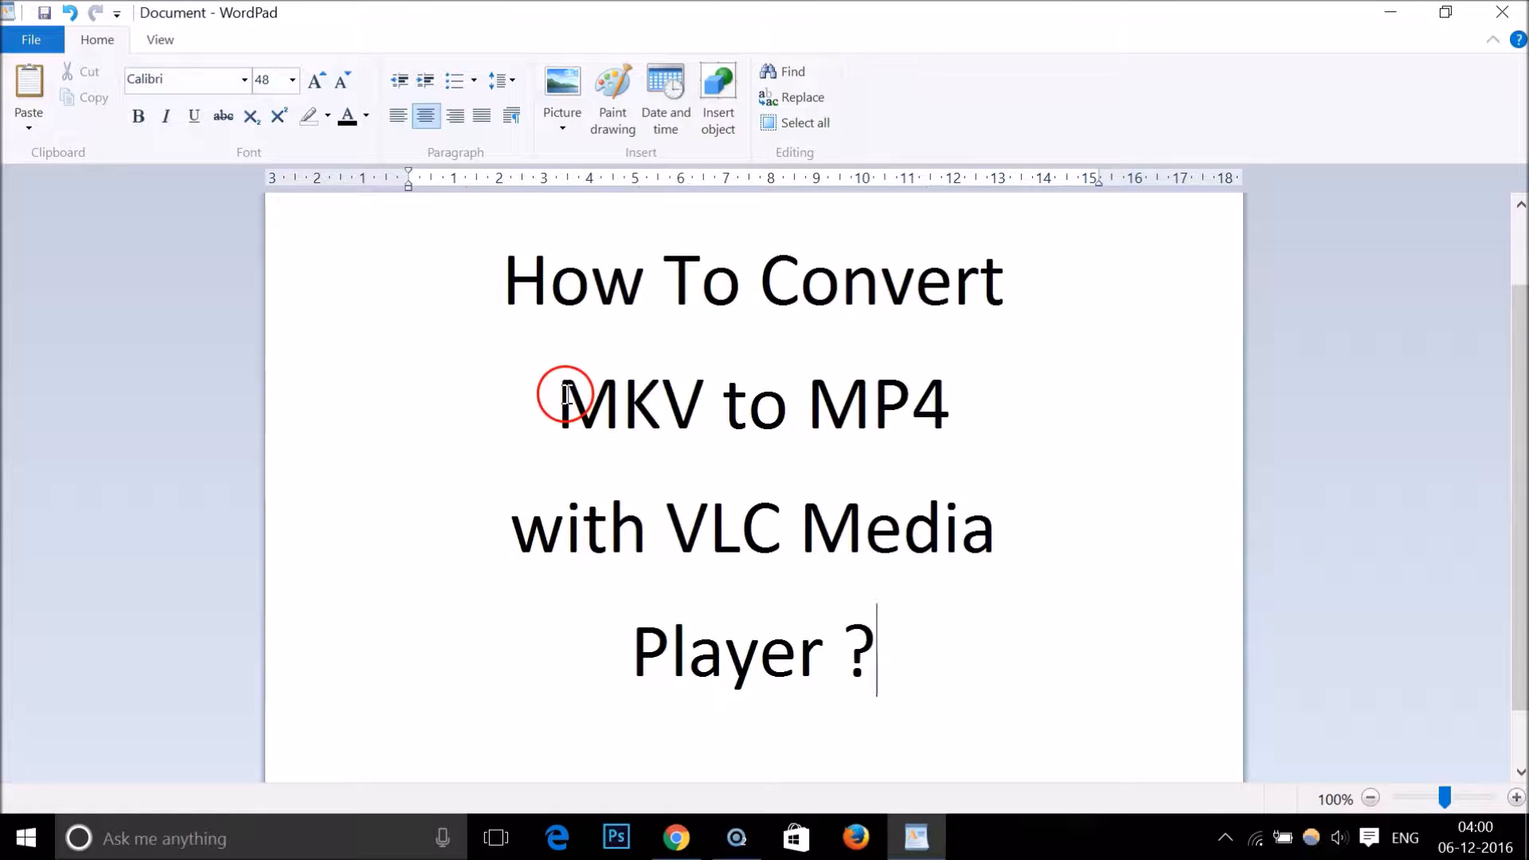
mouse_move(970, 416)
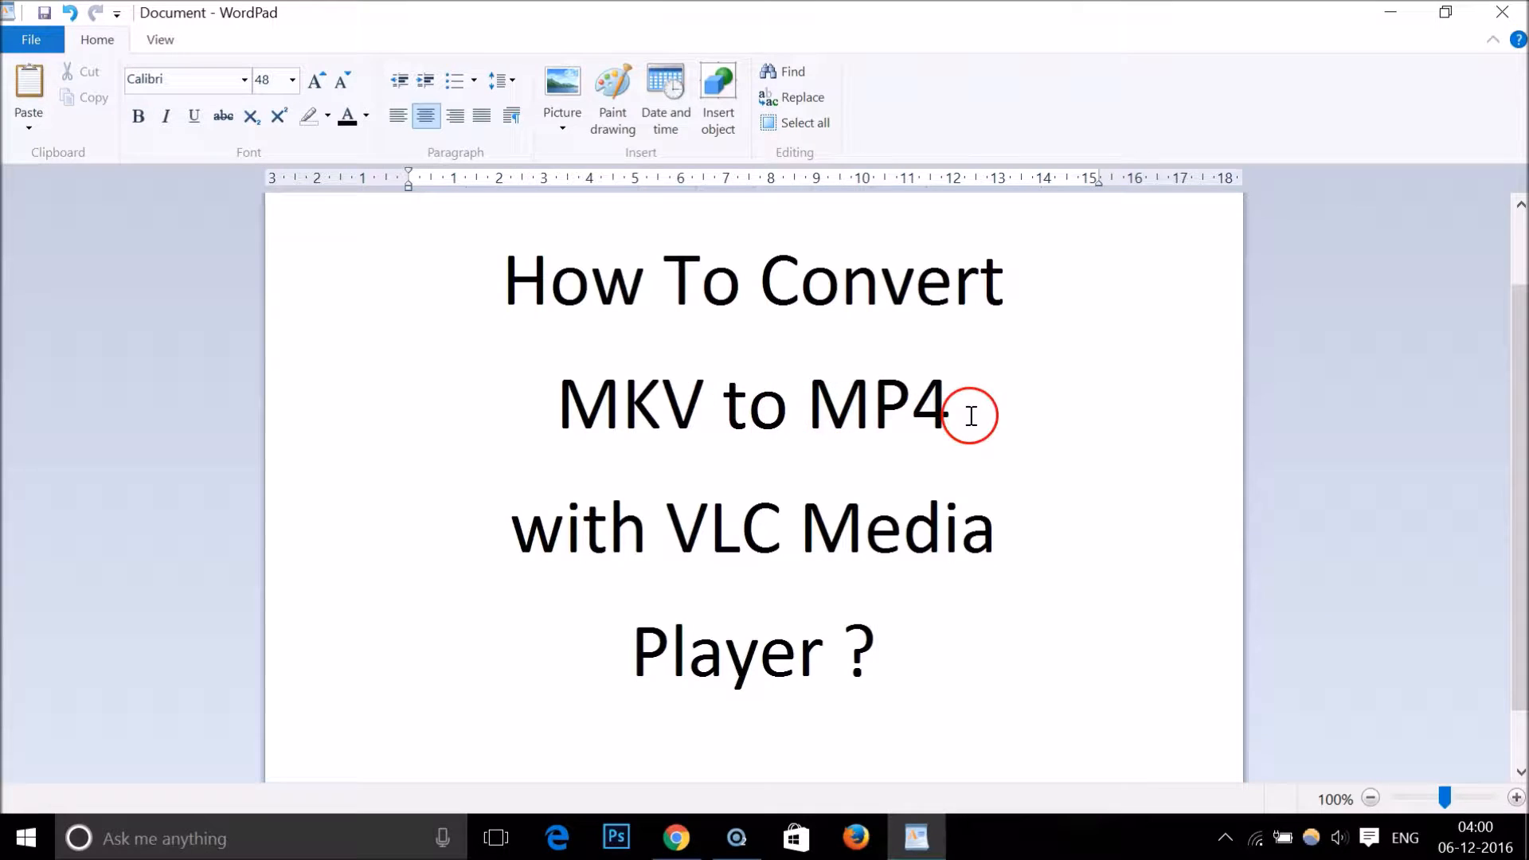
mouse_move(736, 648)
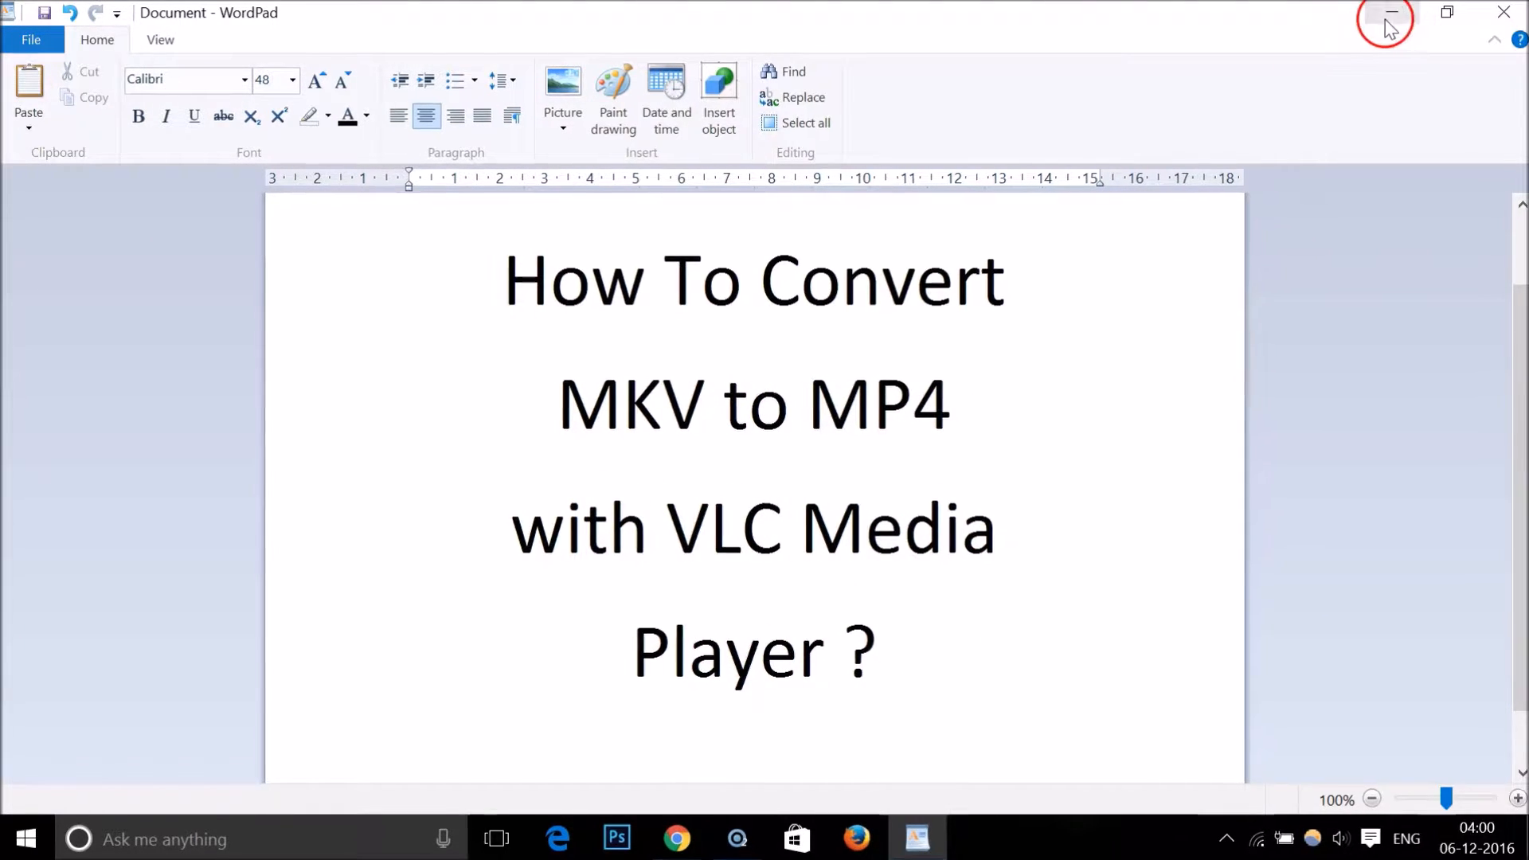
- Minimize the WordPad title page so the desktop with file.mkv shows
click(1384, 13)
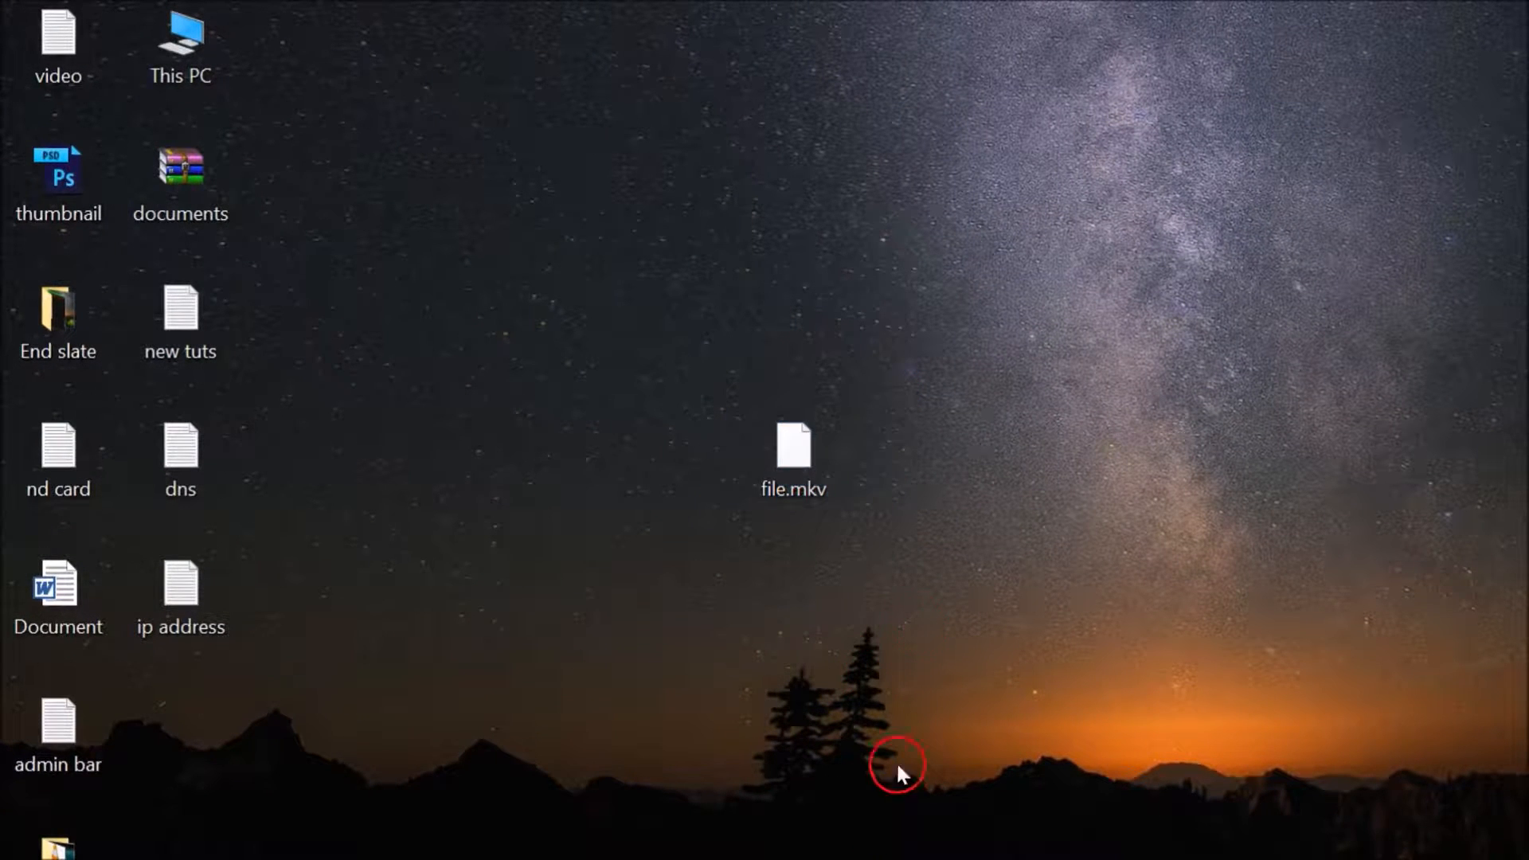
click(793, 459)
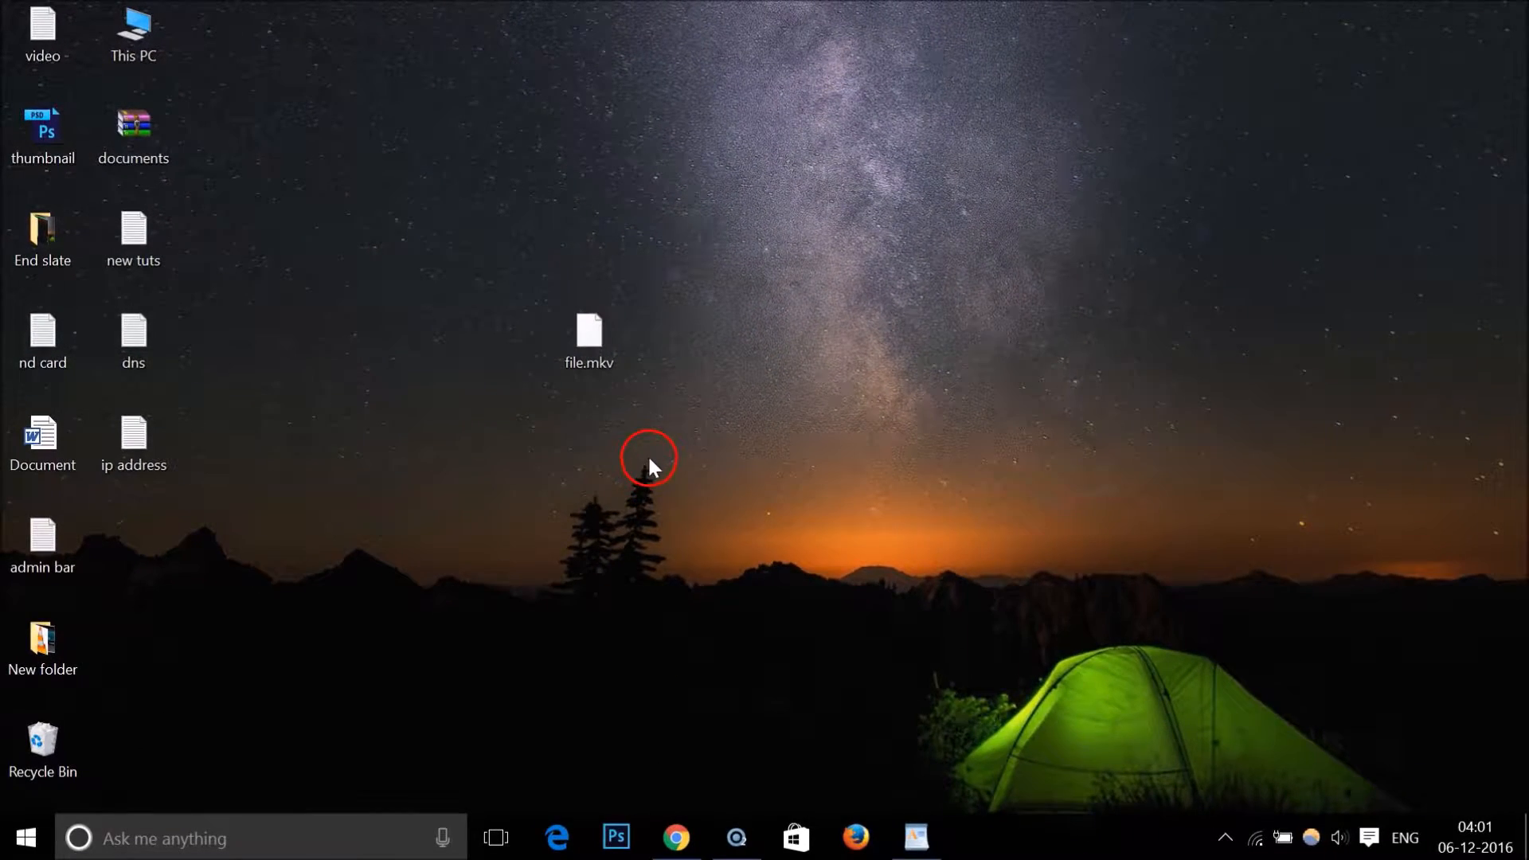
- Go to videolan.org in Chrome and bring up the Download VLC platform choices for Windows
click(675, 836)
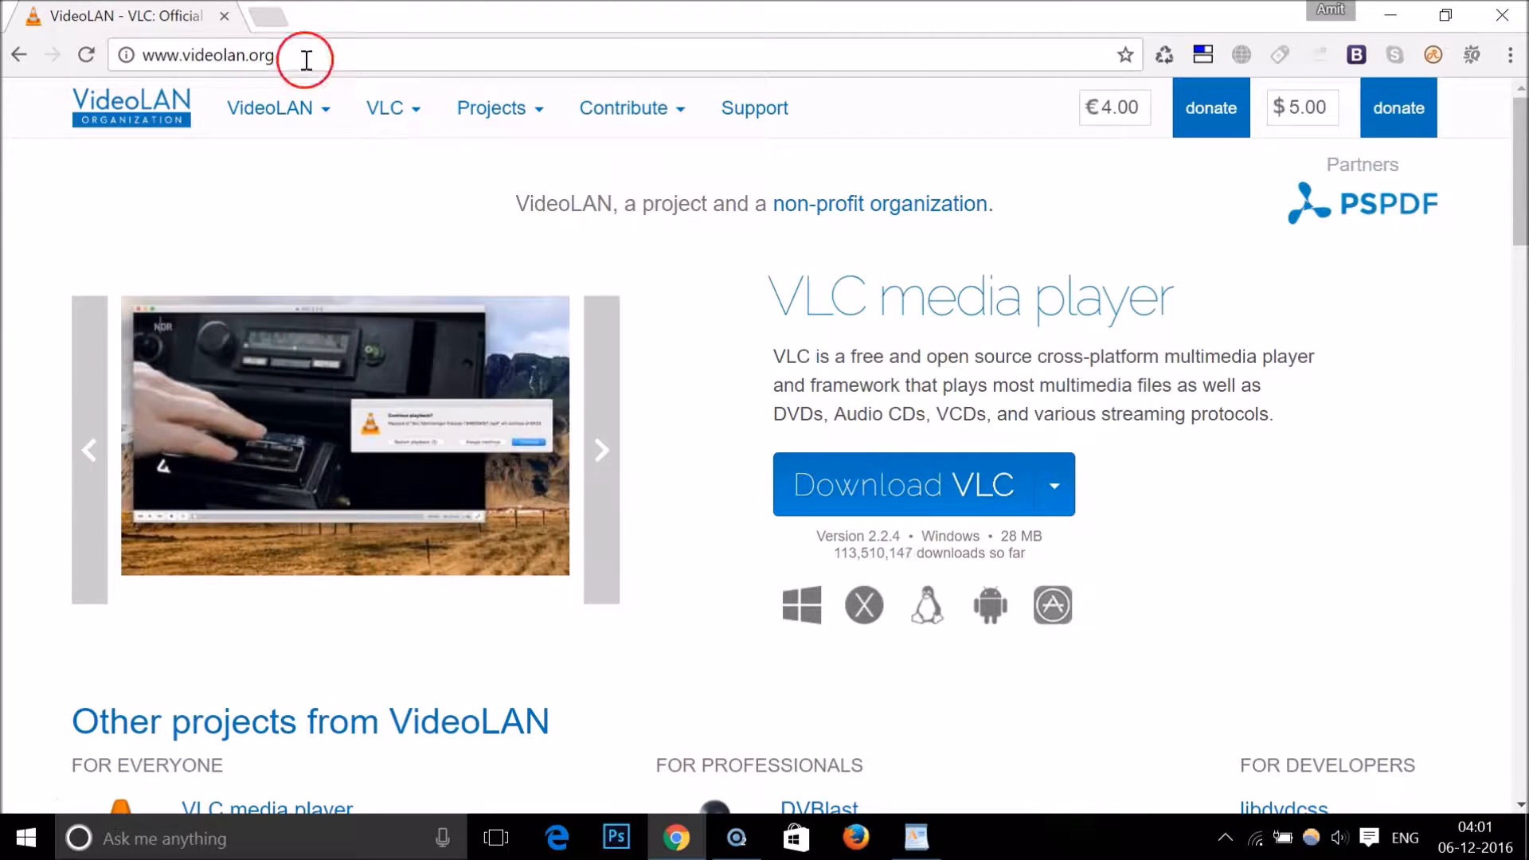
click(210, 55)
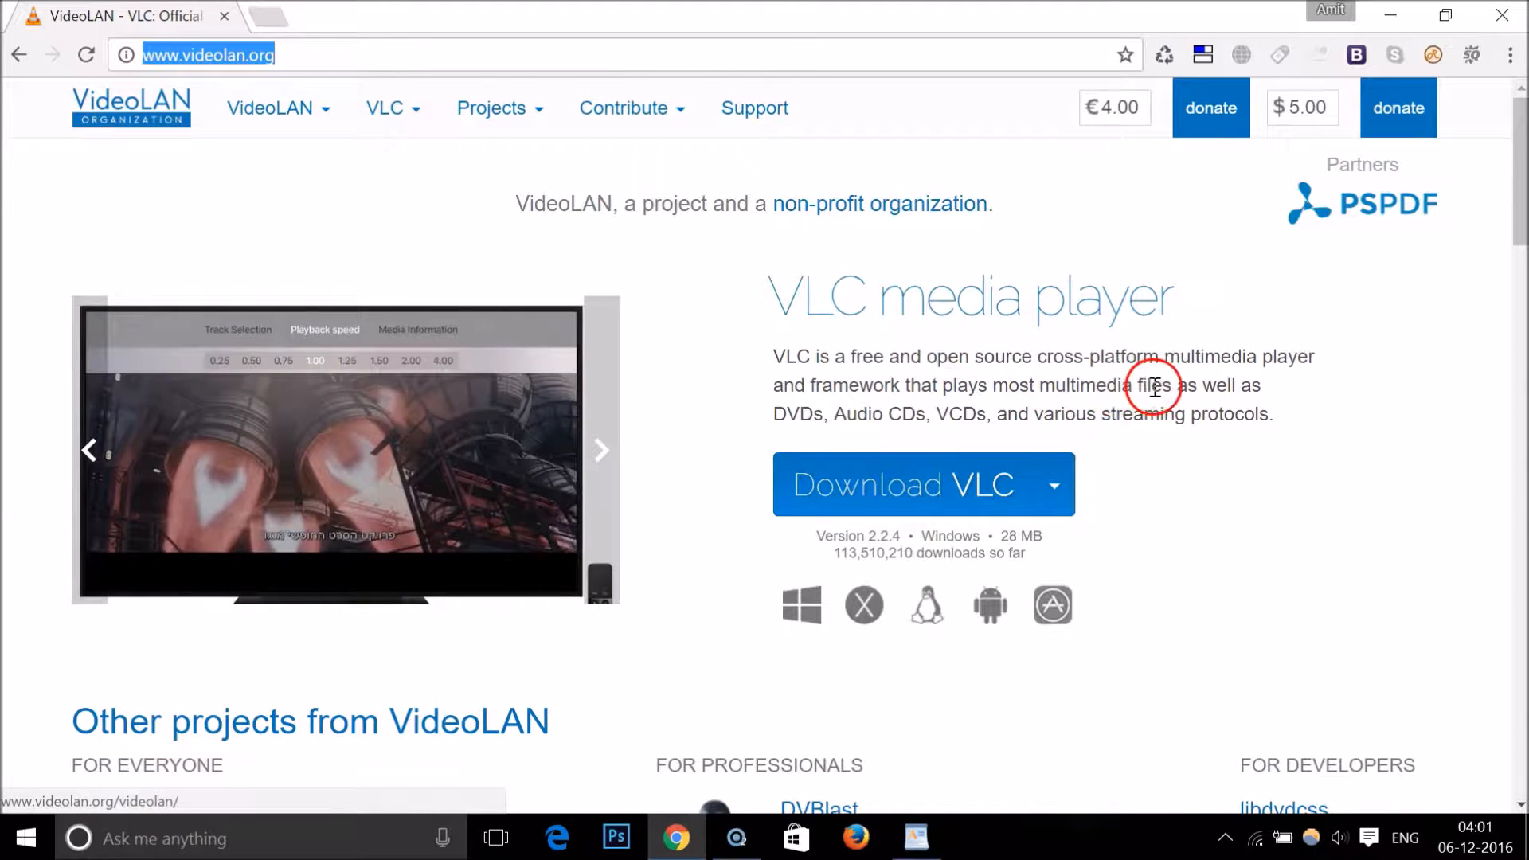
mouse_move(970, 408)
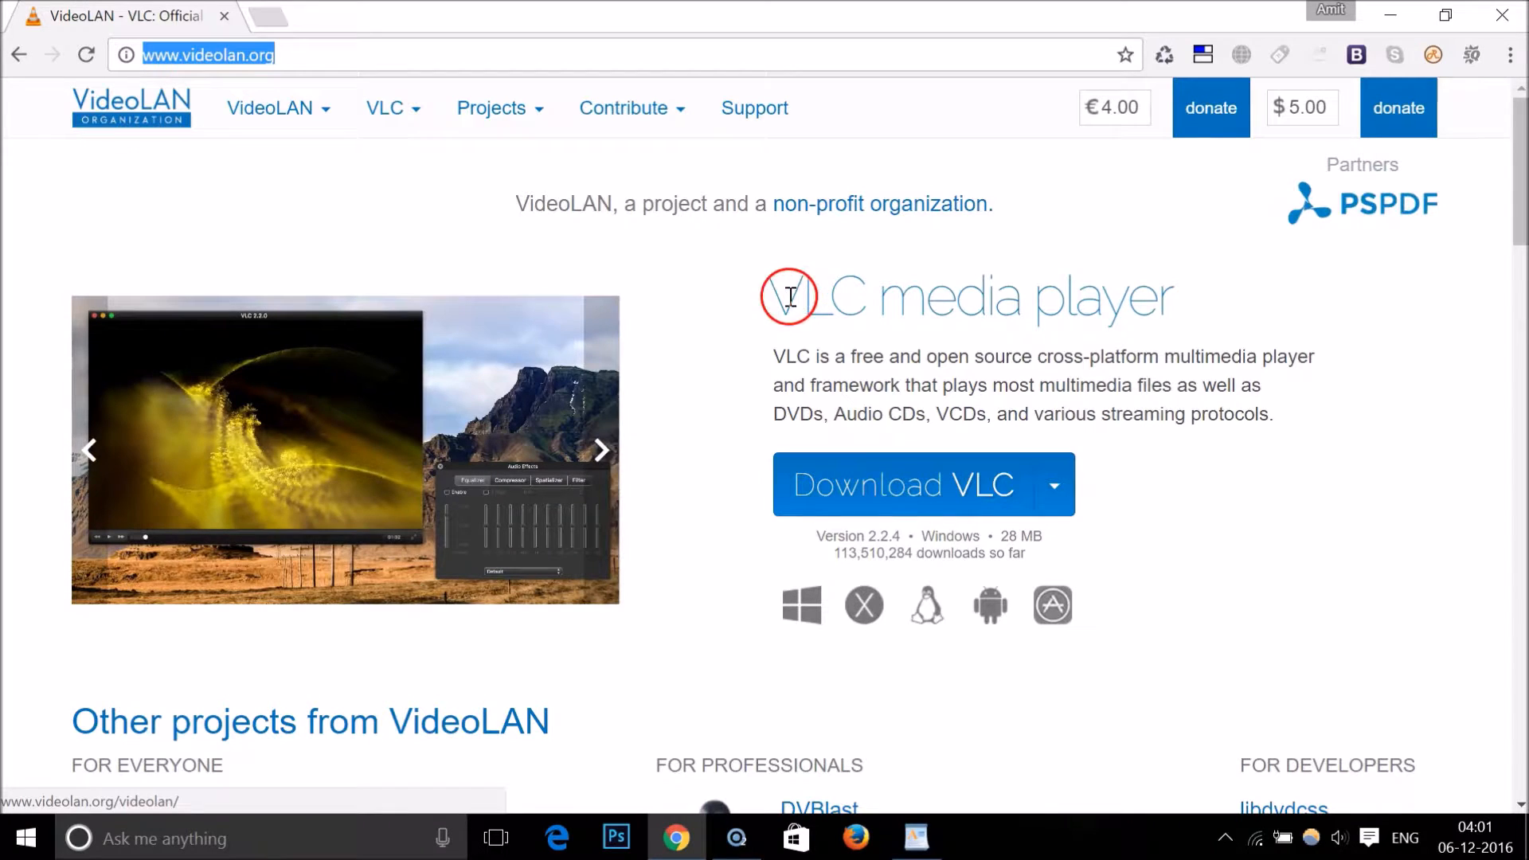
mouse_move(1005, 324)
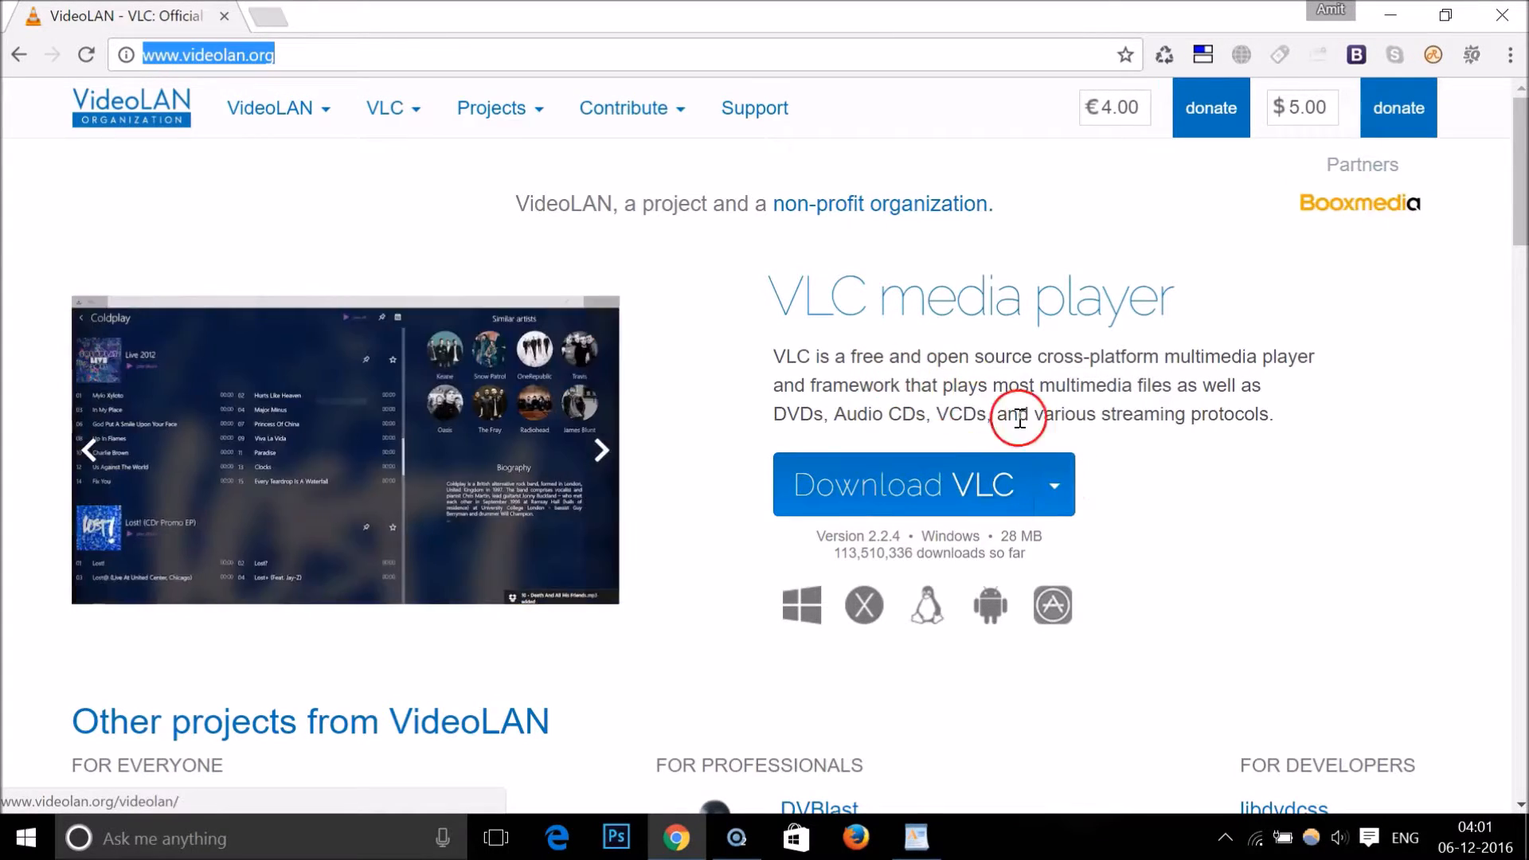
click(1053, 484)
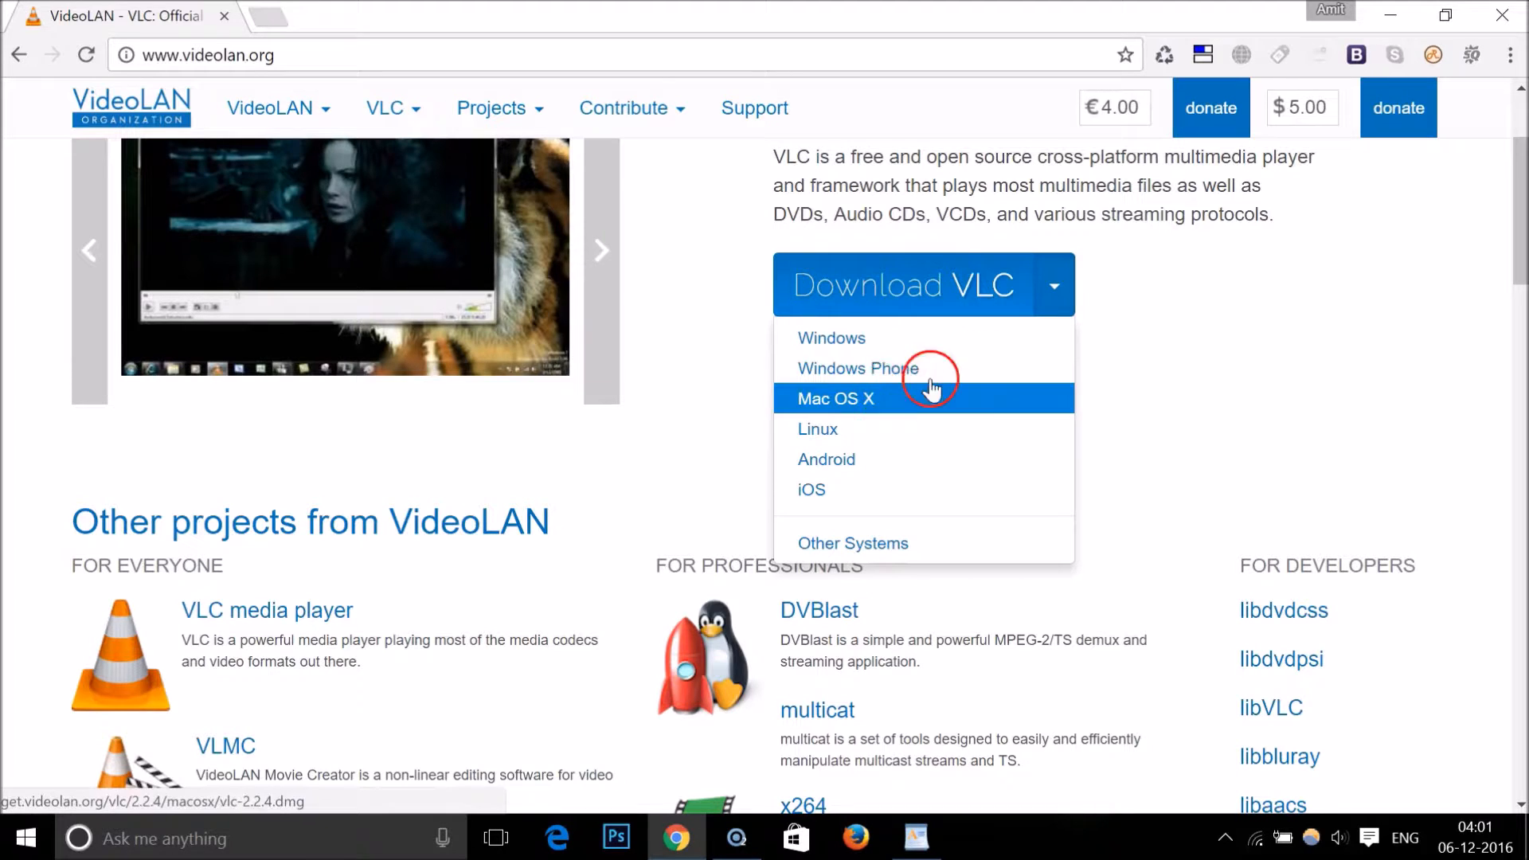
mouse_move(811, 489)
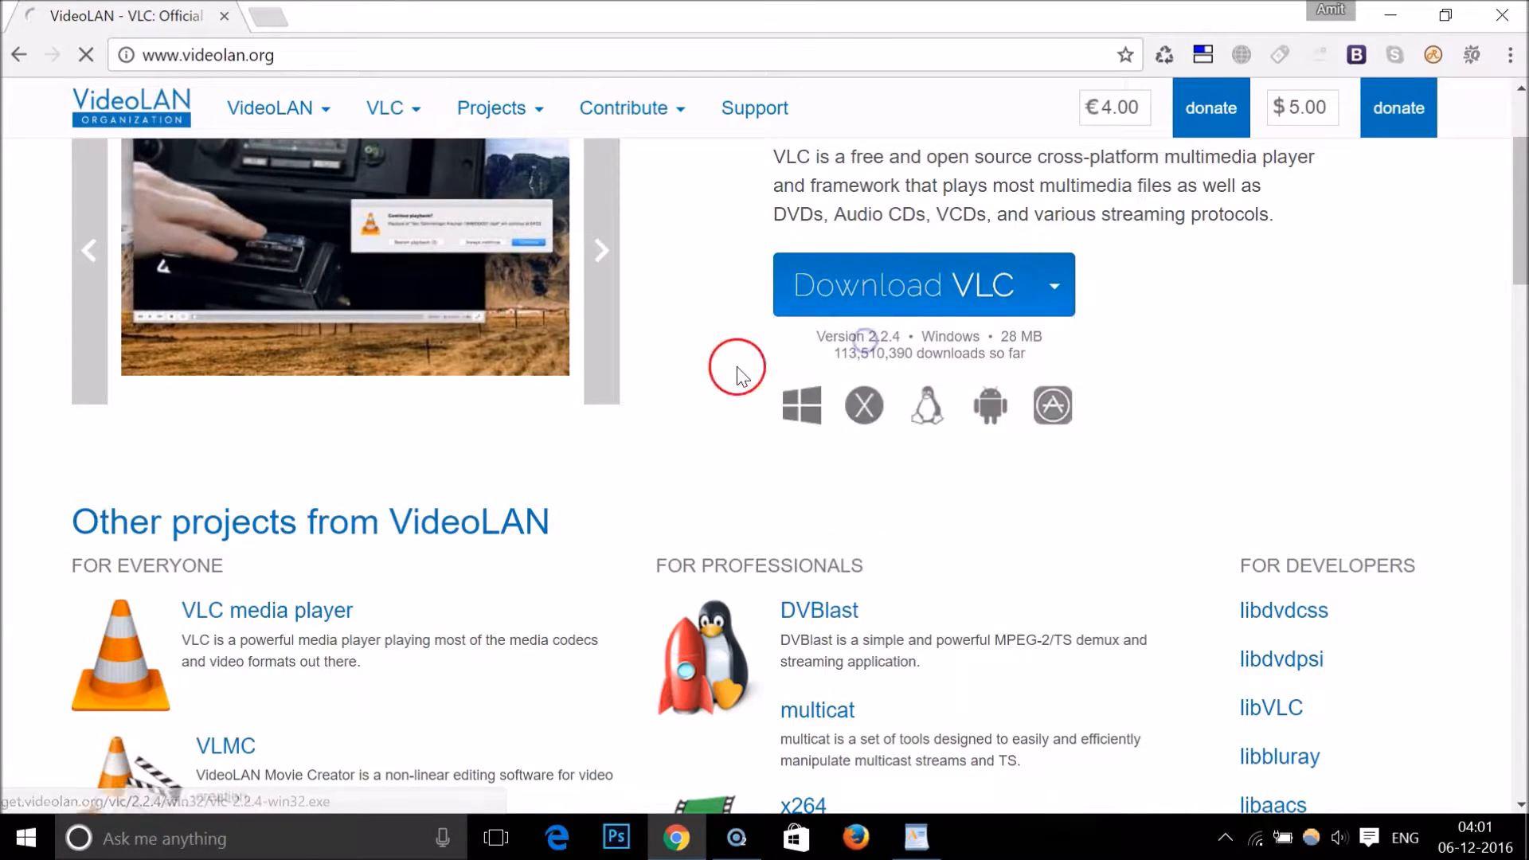
- Let vlc-2.2.4-win32.exe finish downloading and get Chrome out of the way
click(903, 284)
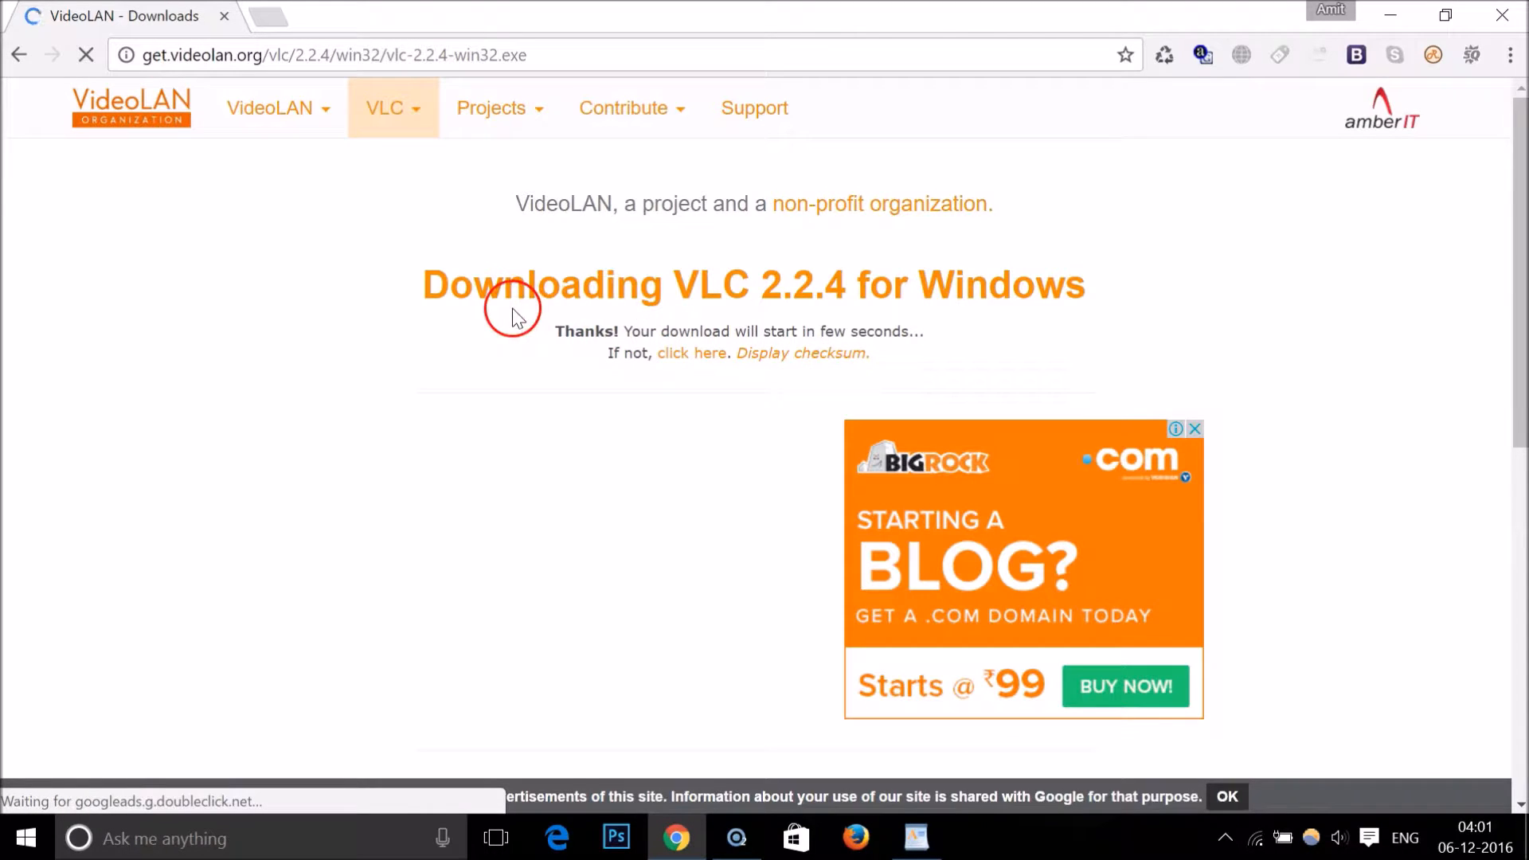
mouse_move(785, 301)
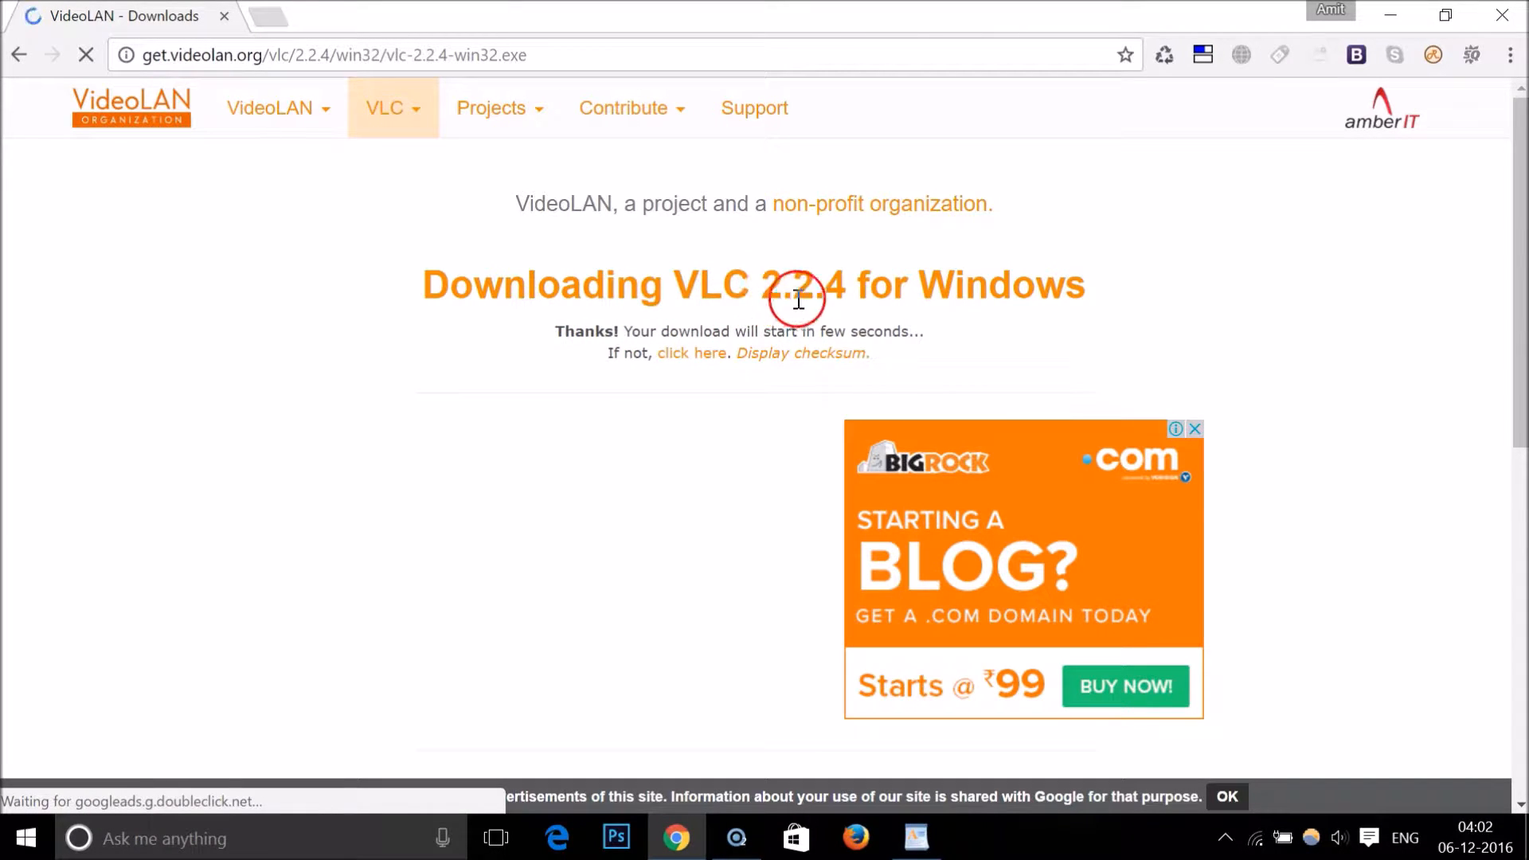
double_click(798, 284)
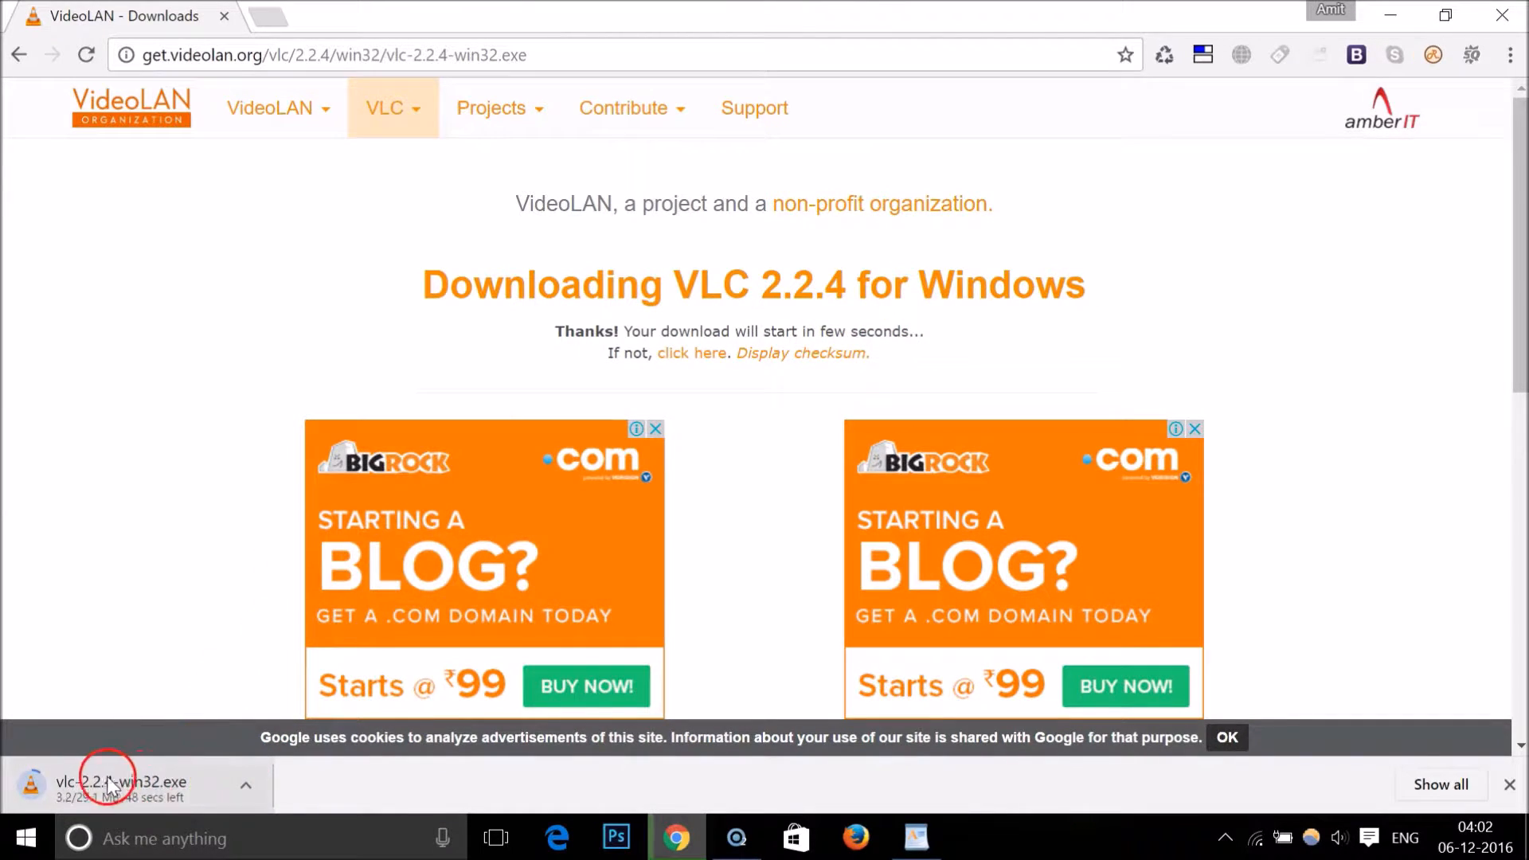
mouse_move(111, 782)
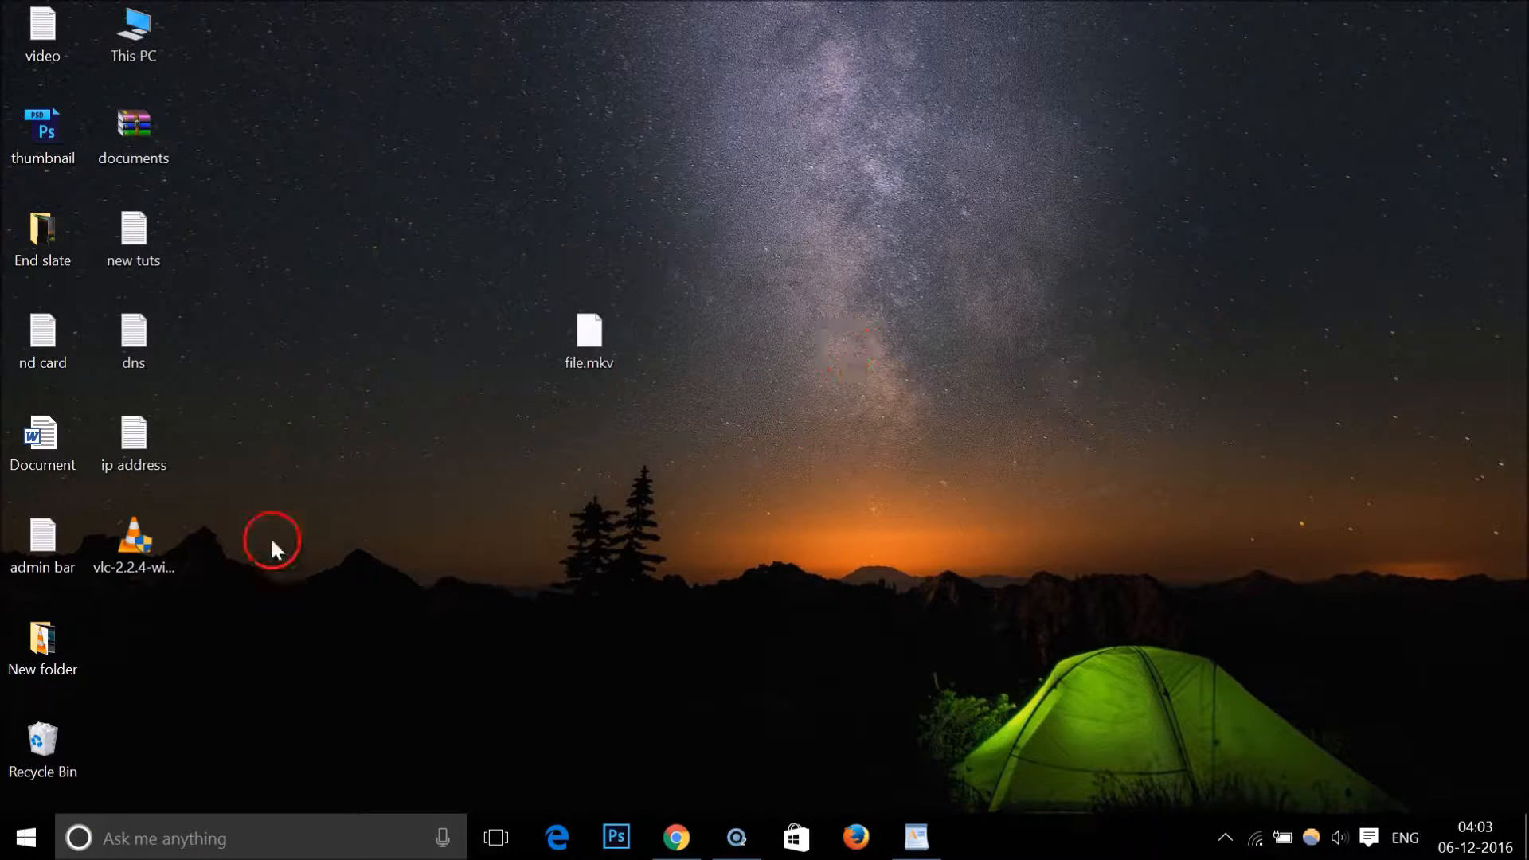
- Move the VLC 2.2.4 installer onto the desktop and run it
drag(134, 537, 497, 555)
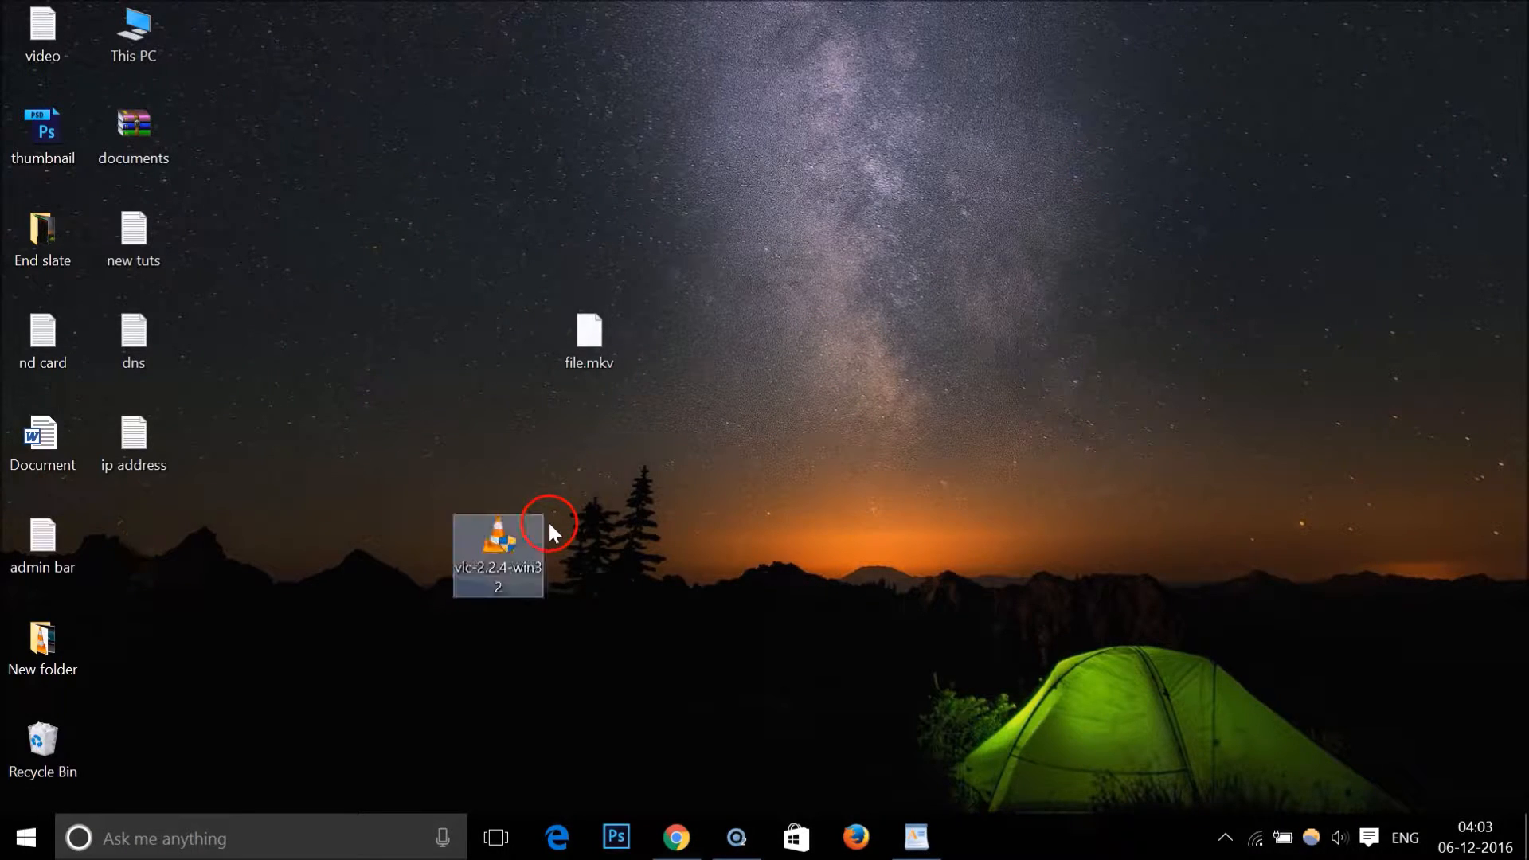
mouse_move(693, 522)
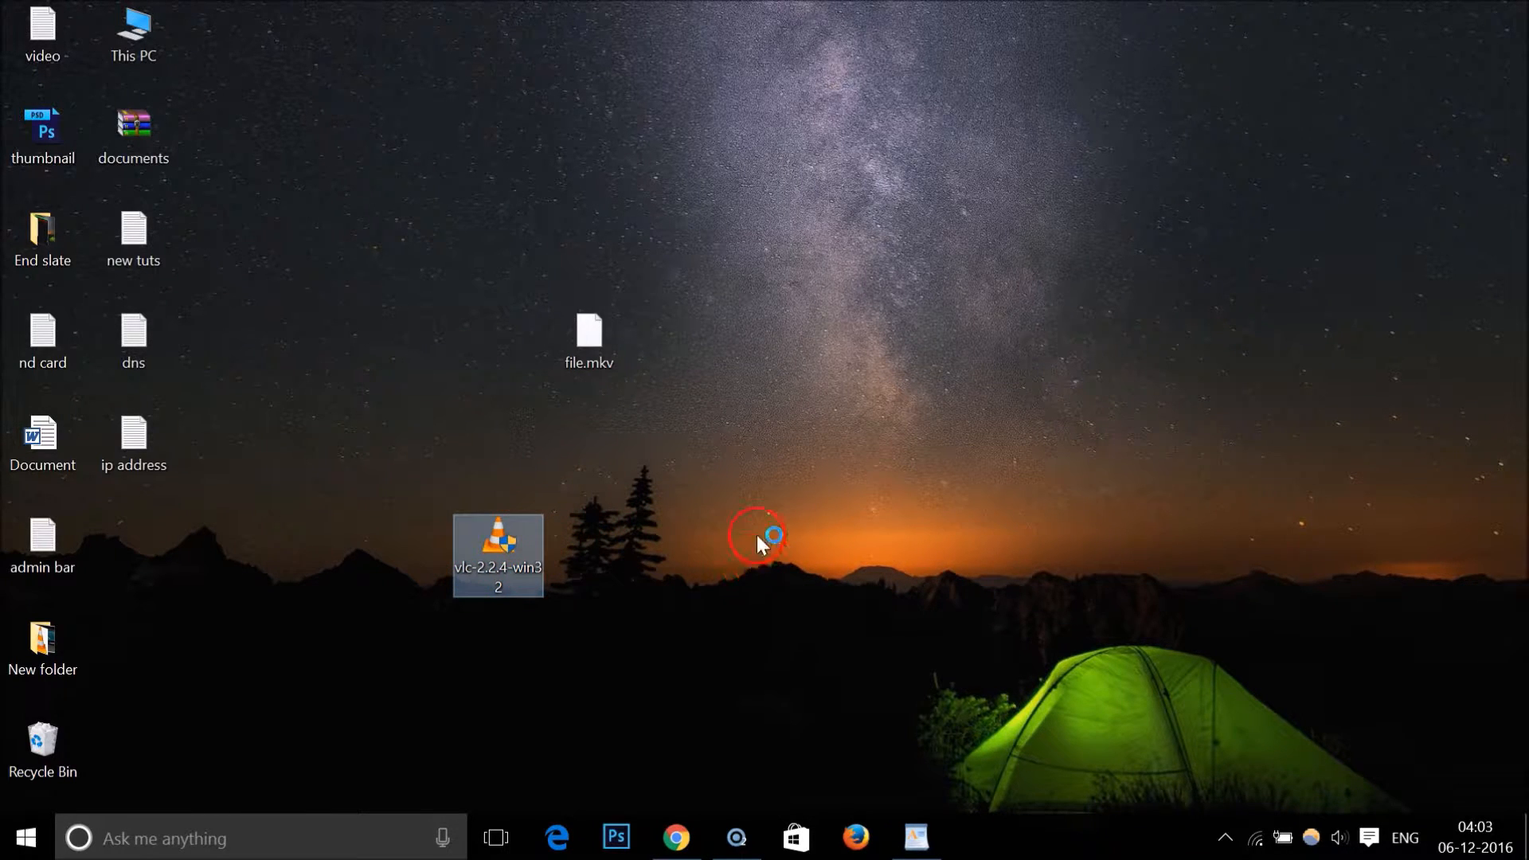
double_click(497, 556)
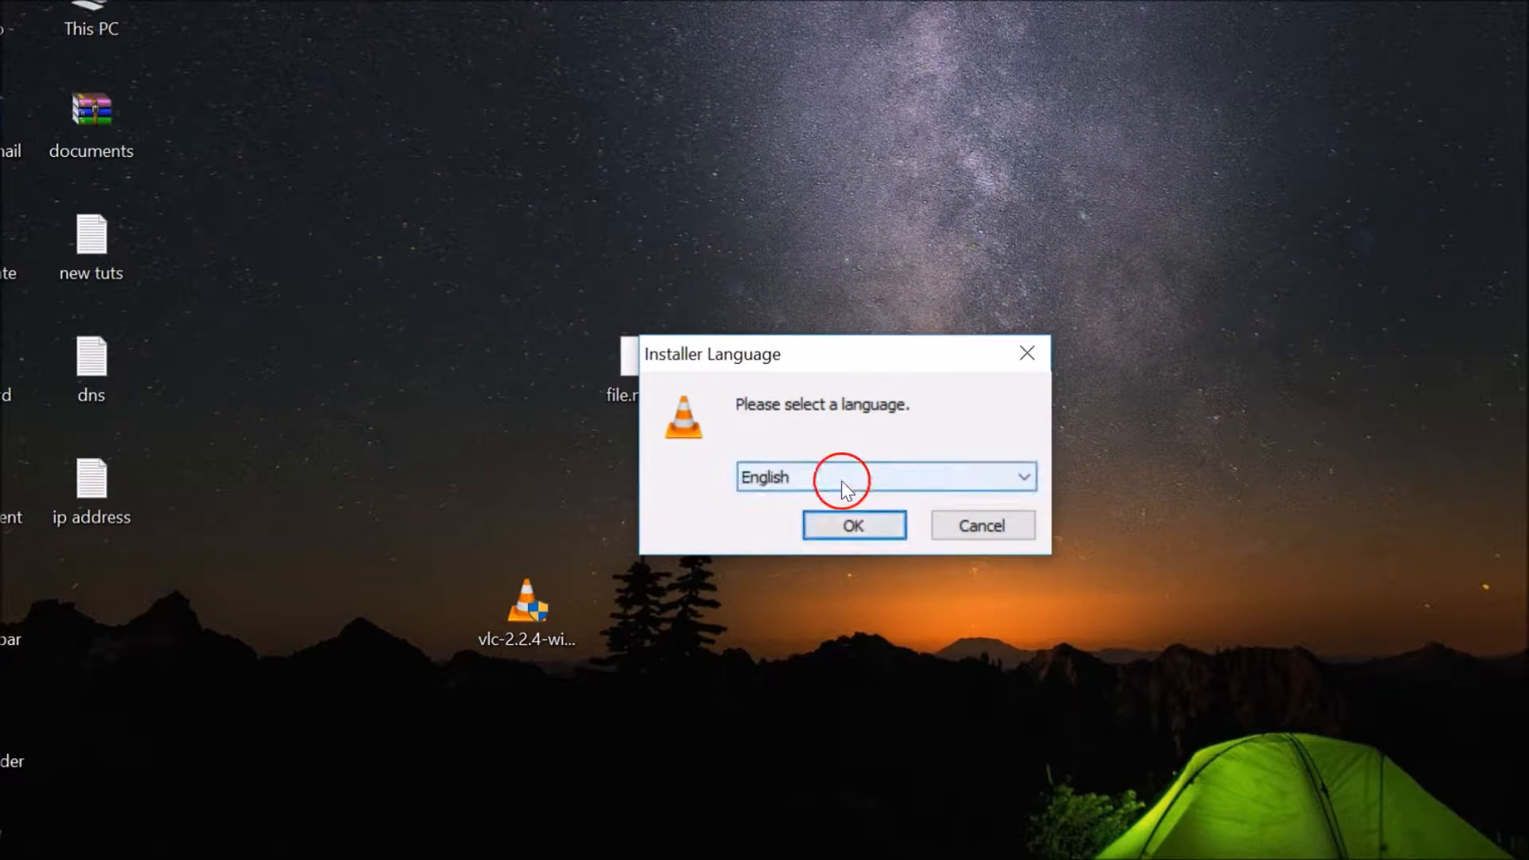
- Install VLC in English with default components and launch the player when done
click(853, 524)
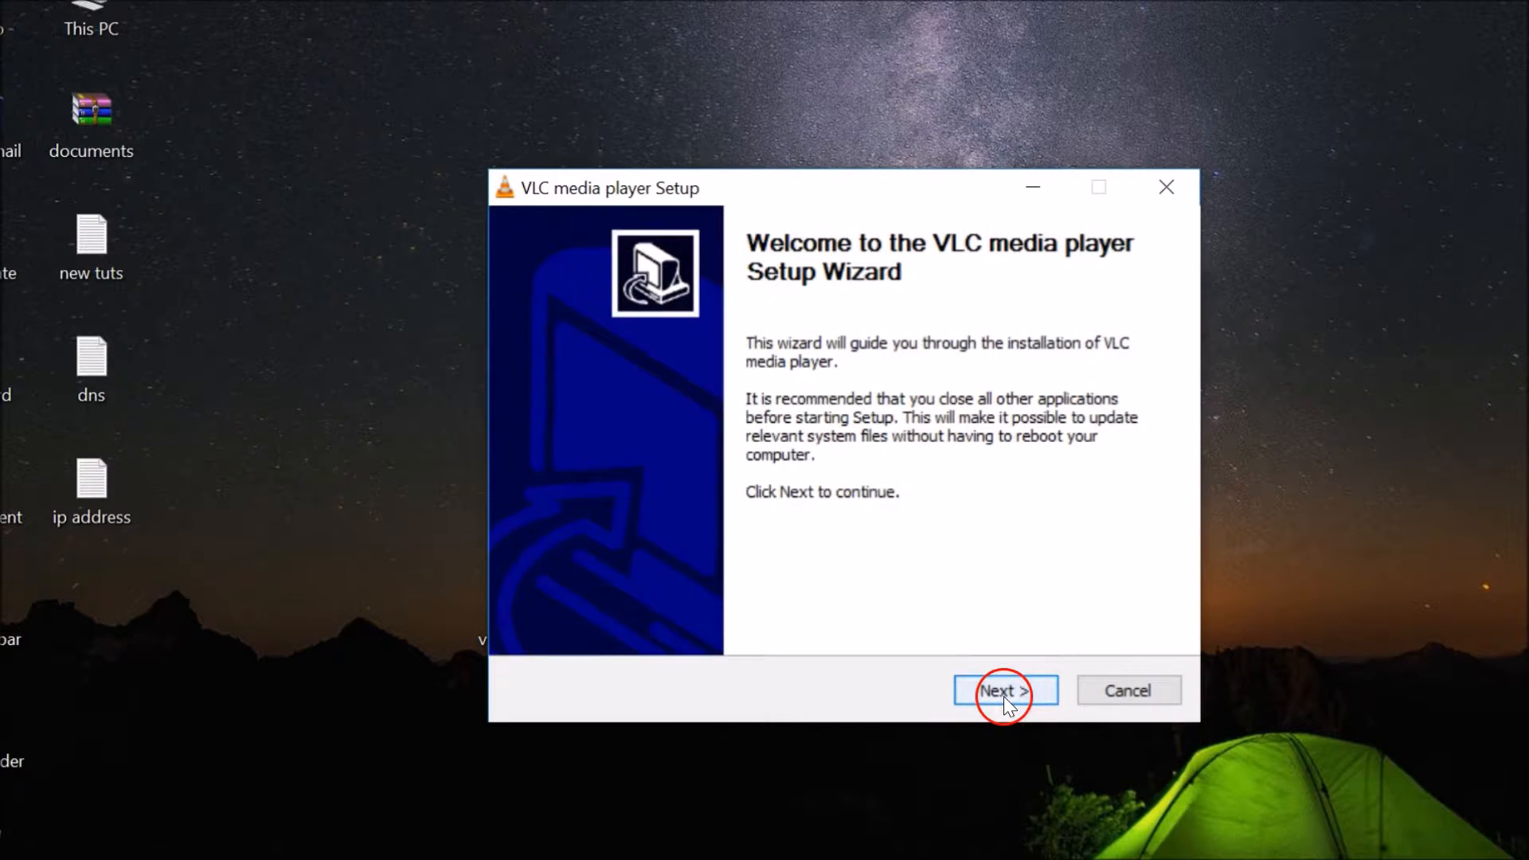
click(1005, 689)
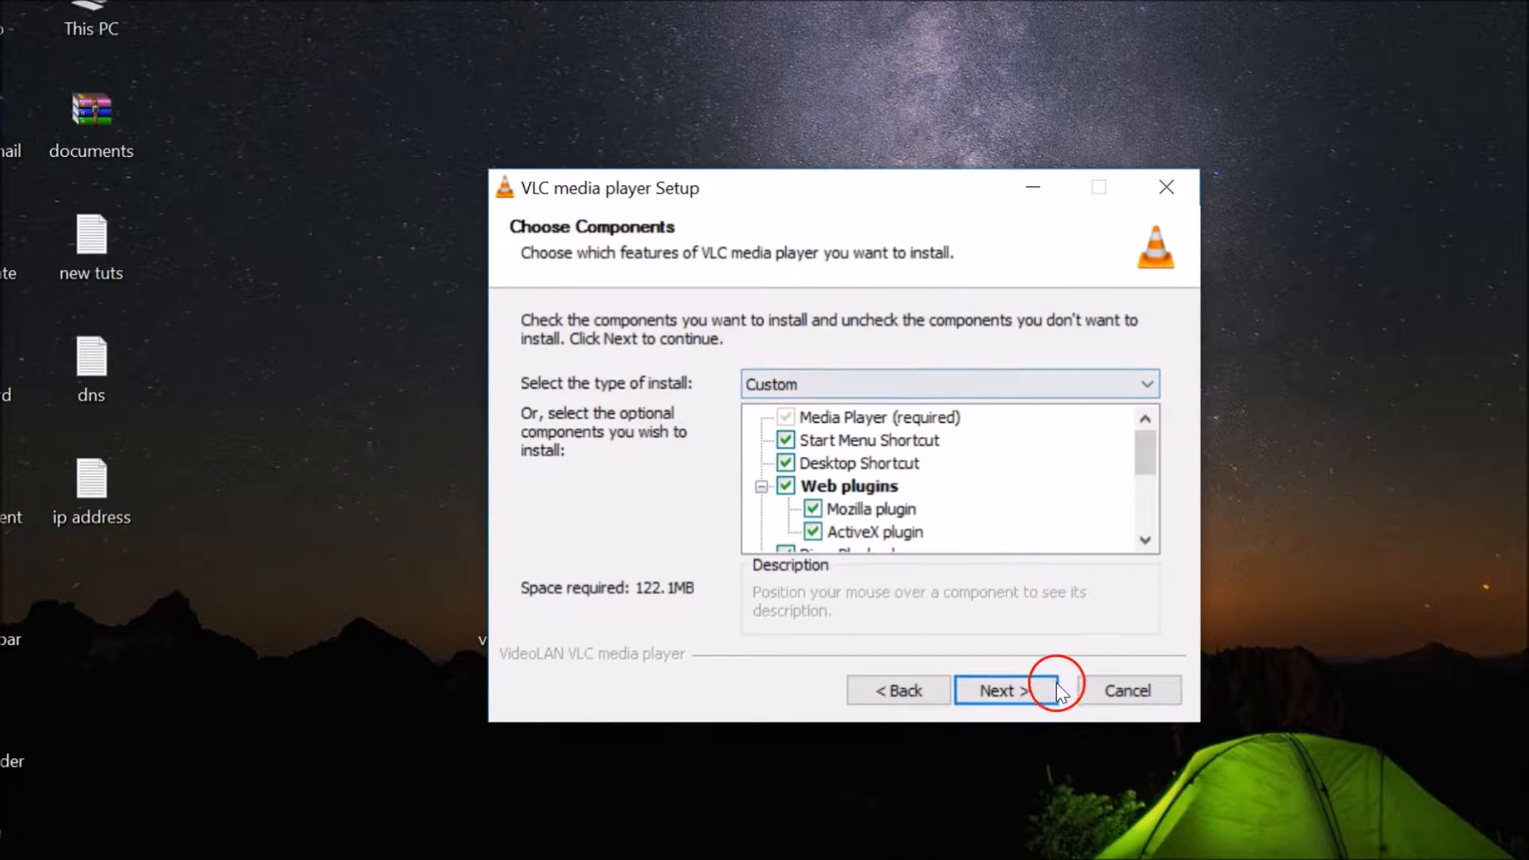
click(1005, 690)
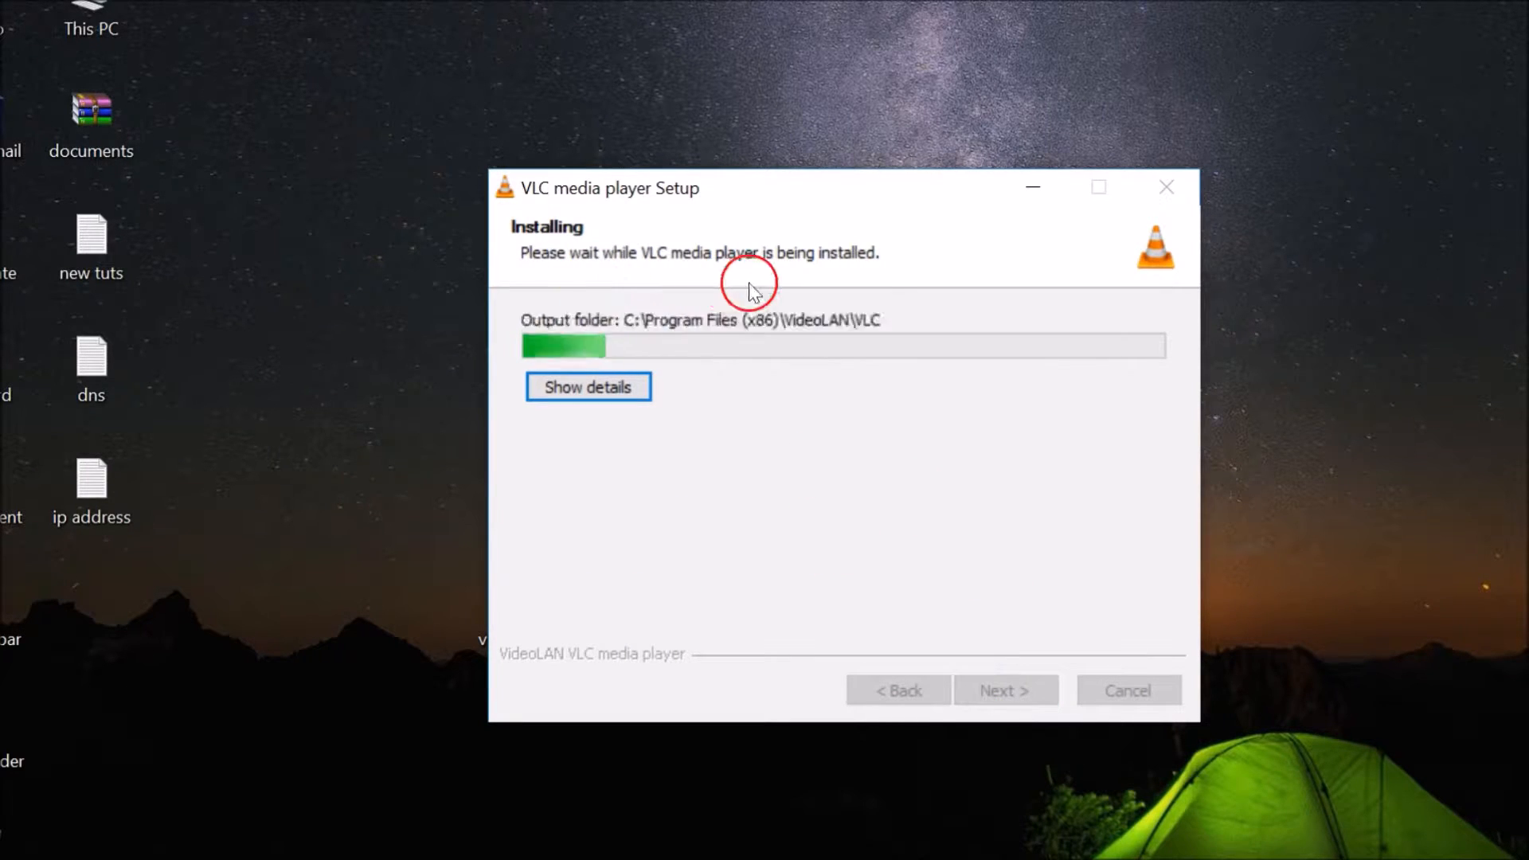
mouse_move(846, 592)
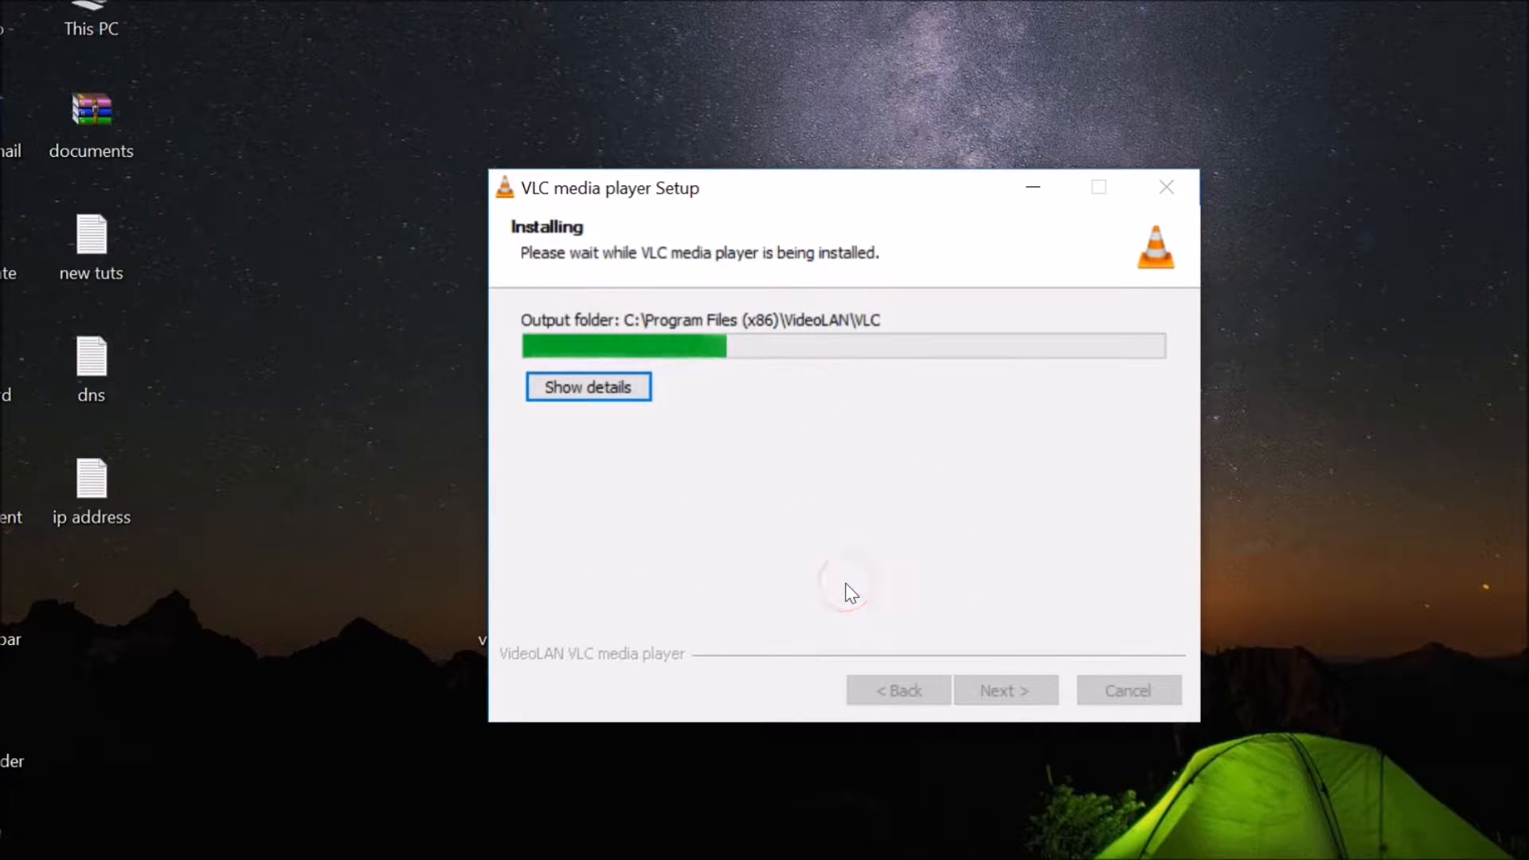
mouse_move(867, 576)
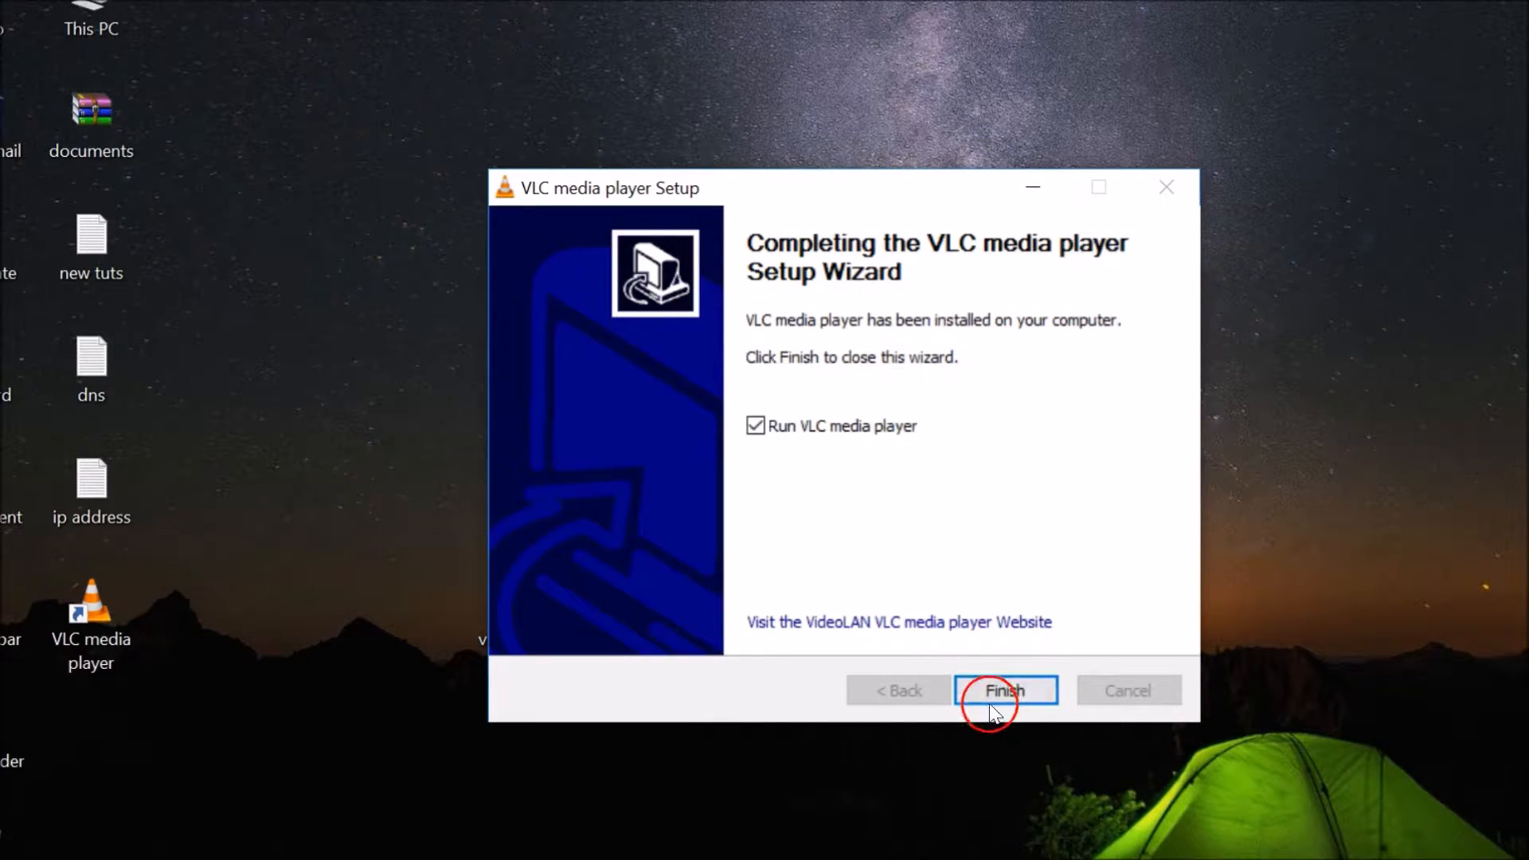
click(1005, 690)
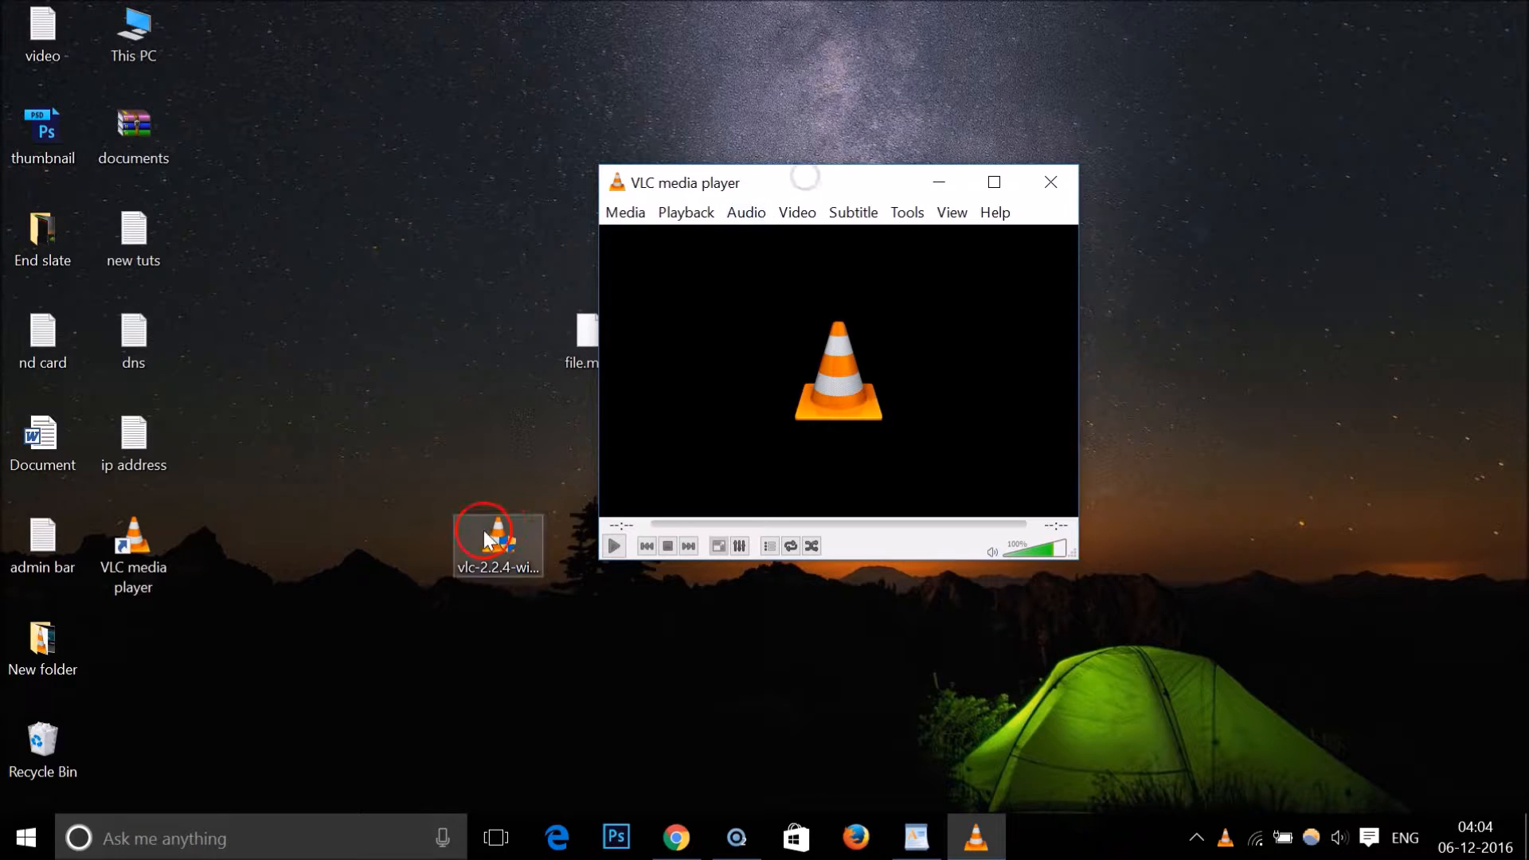
- Add file.mkv from the Desktop via Media > Convert/Save and proceed to the Convert settings
drag(497, 541, 134, 653)
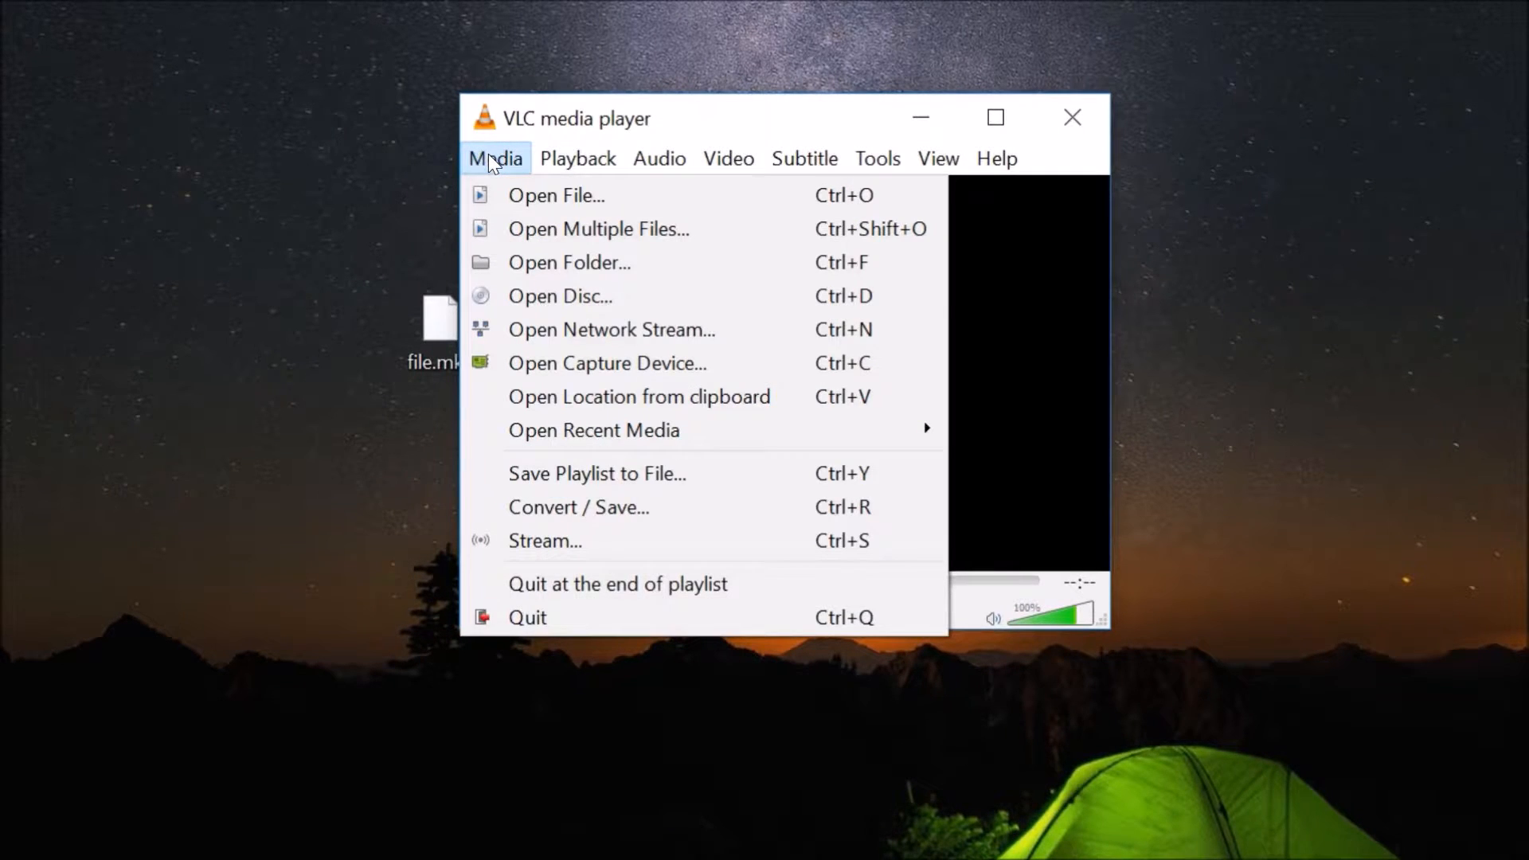
mouse_move(605, 507)
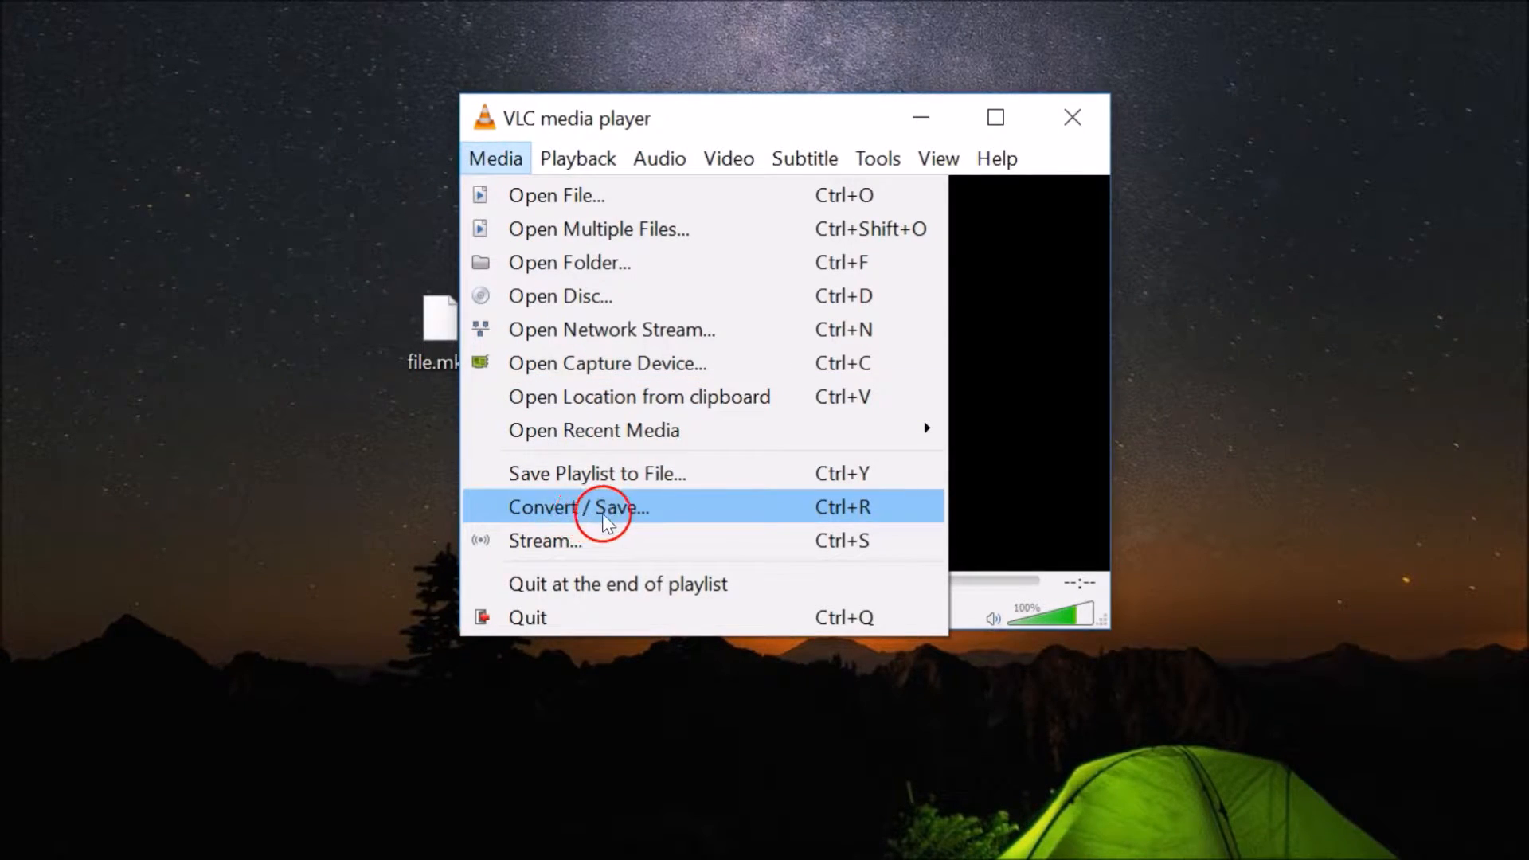
click(576, 507)
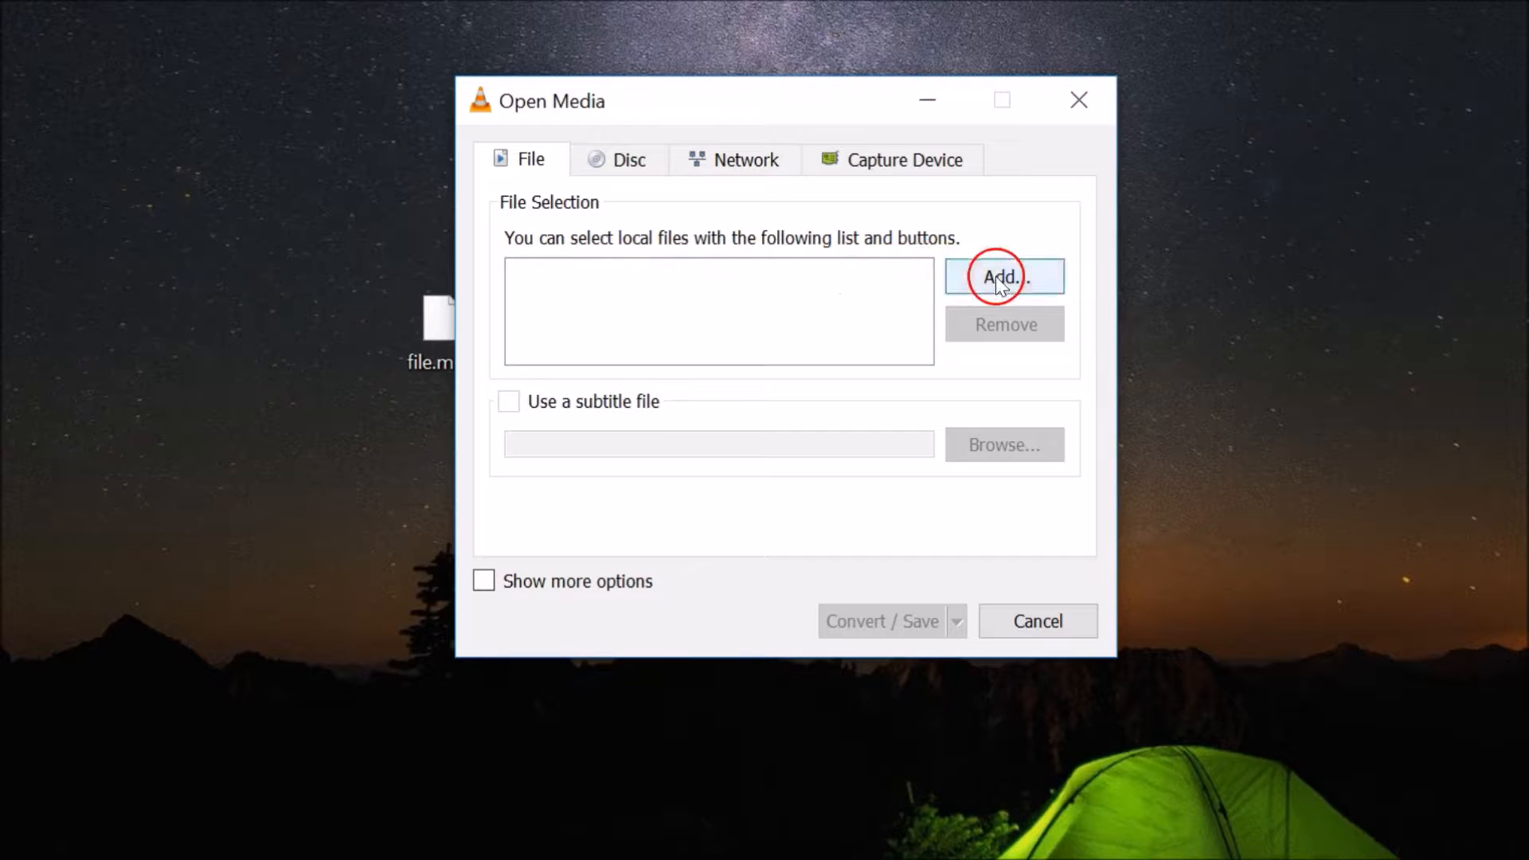
click(1002, 276)
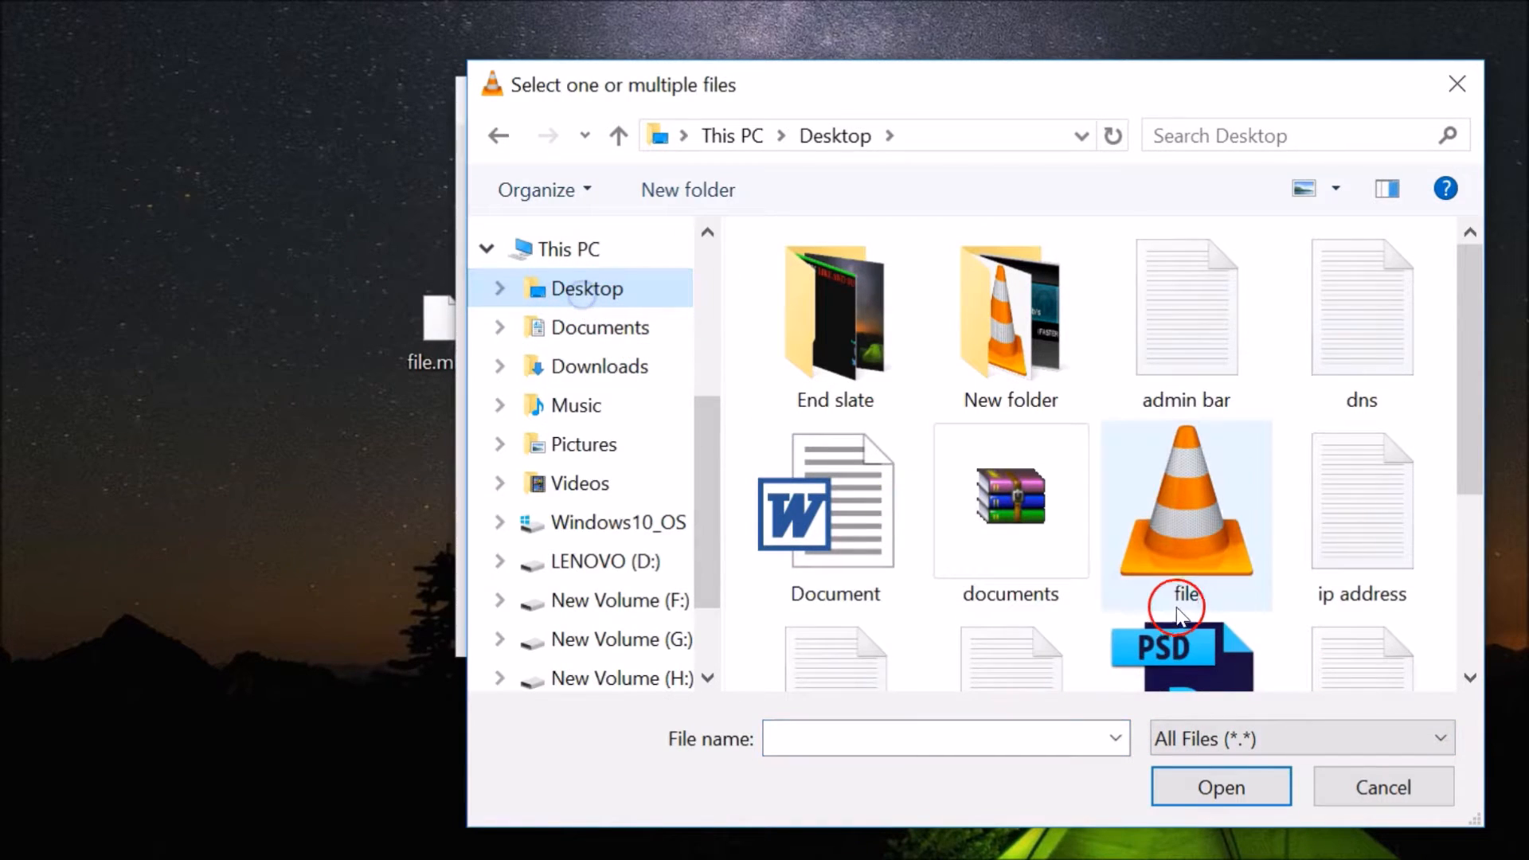
click(1185, 515)
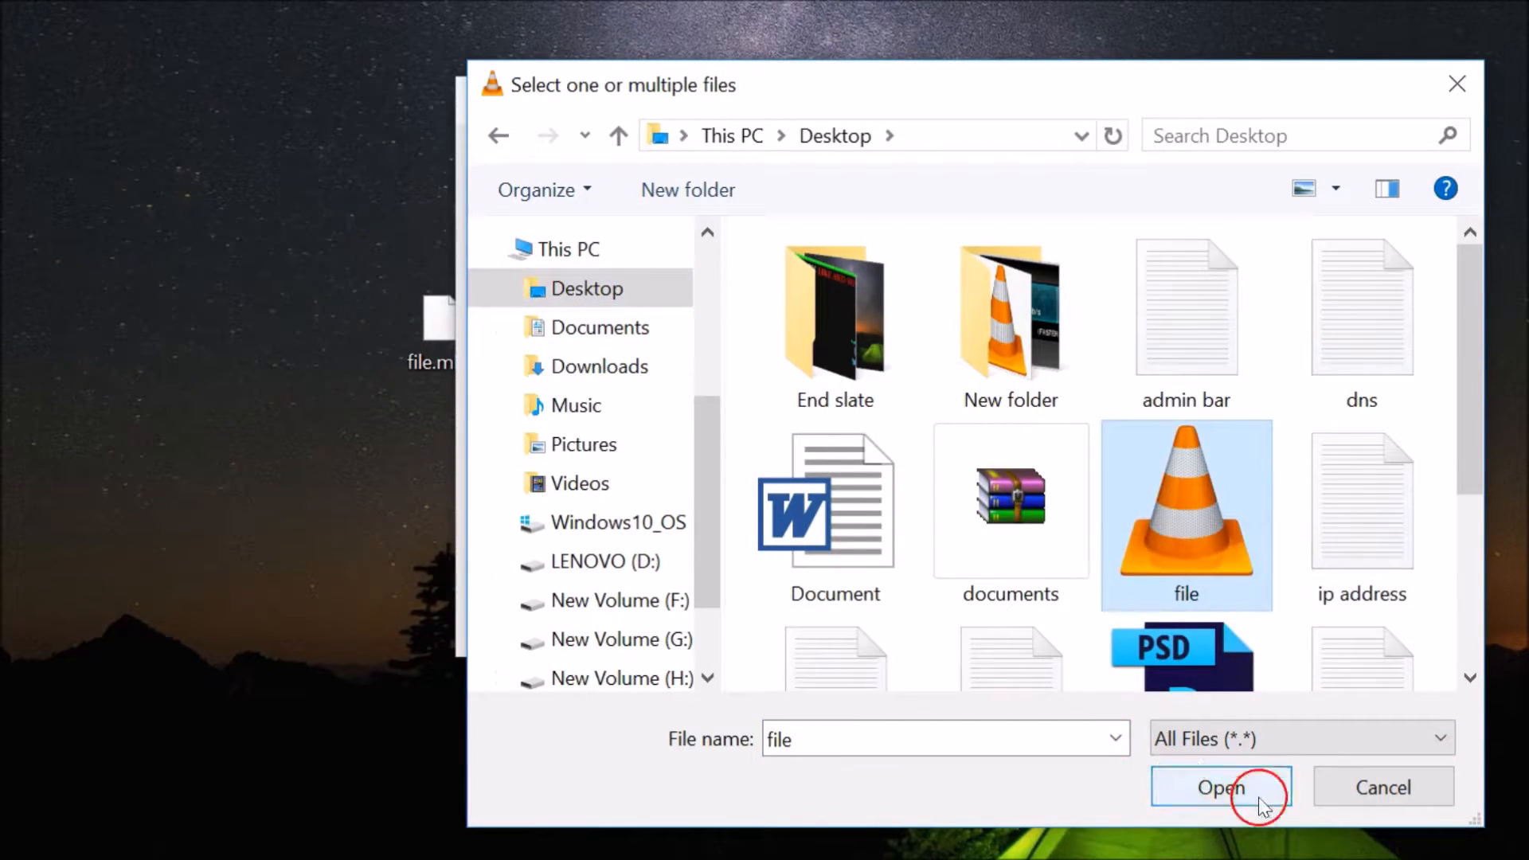
click(1222, 787)
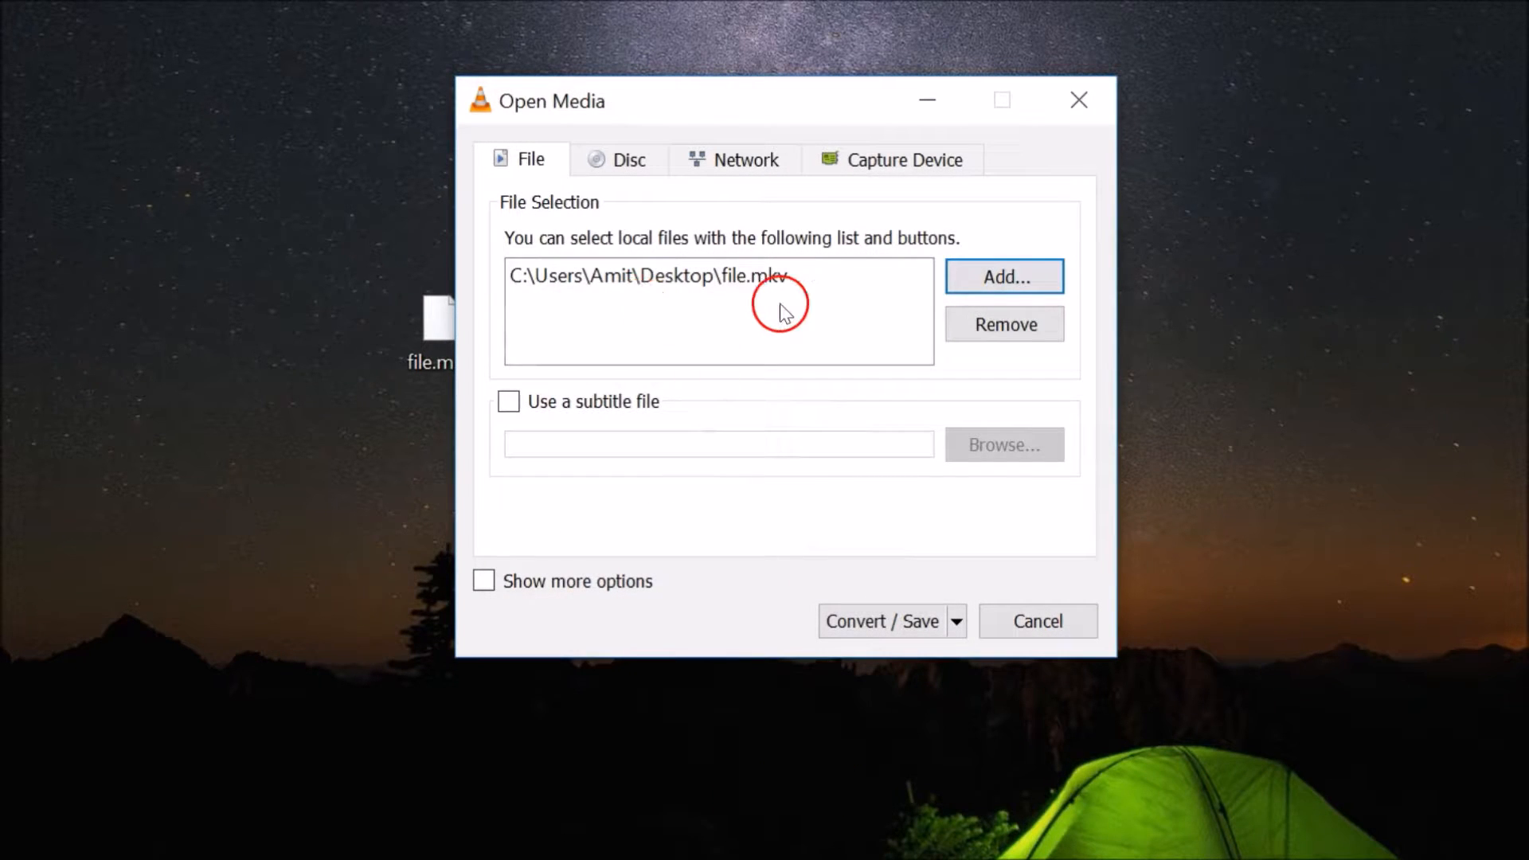
mouse_move(794, 298)
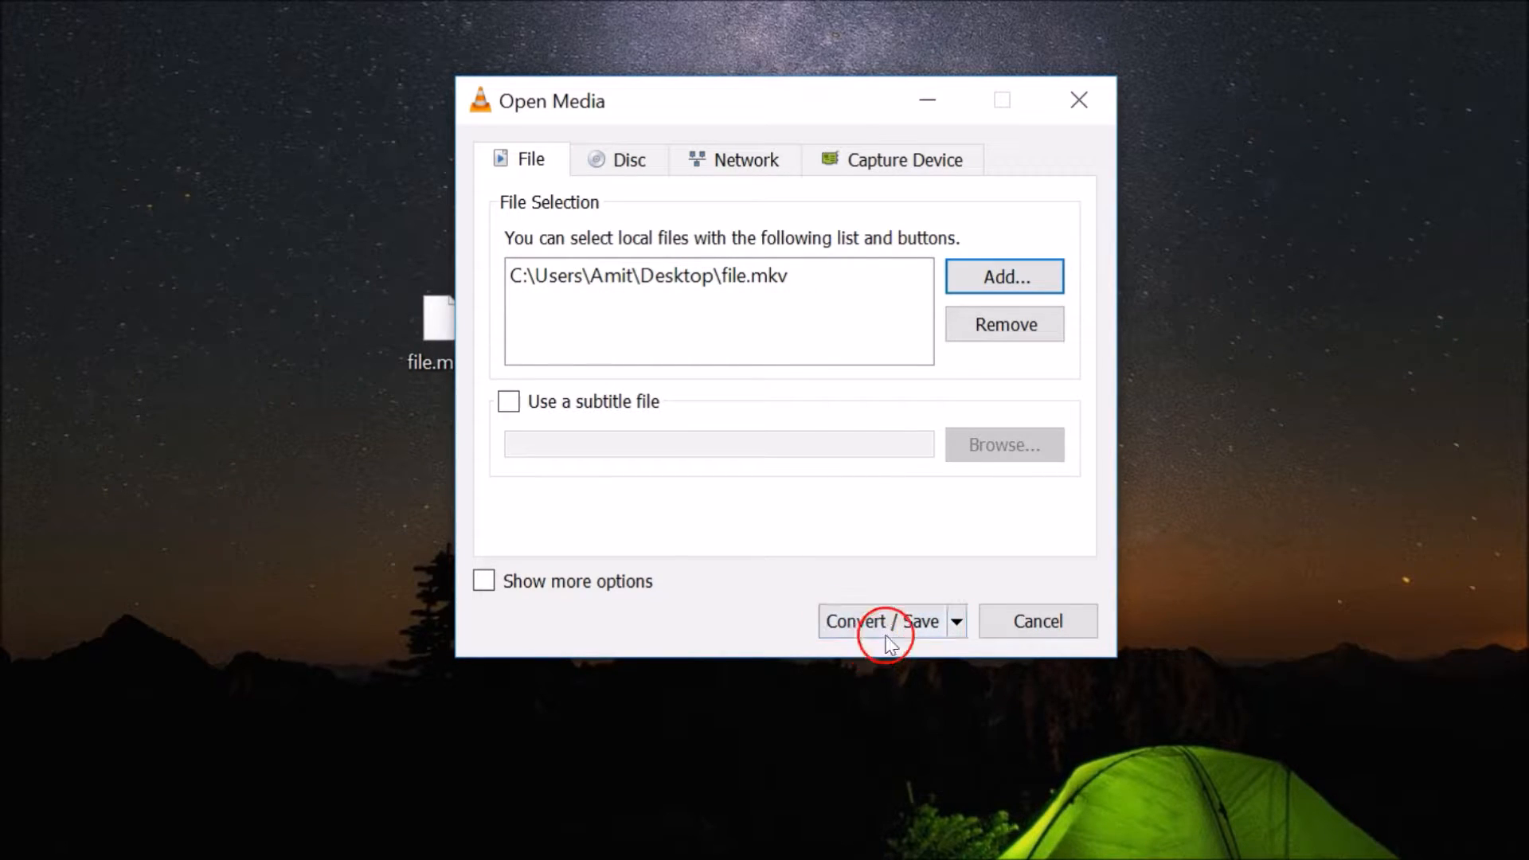
click(881, 621)
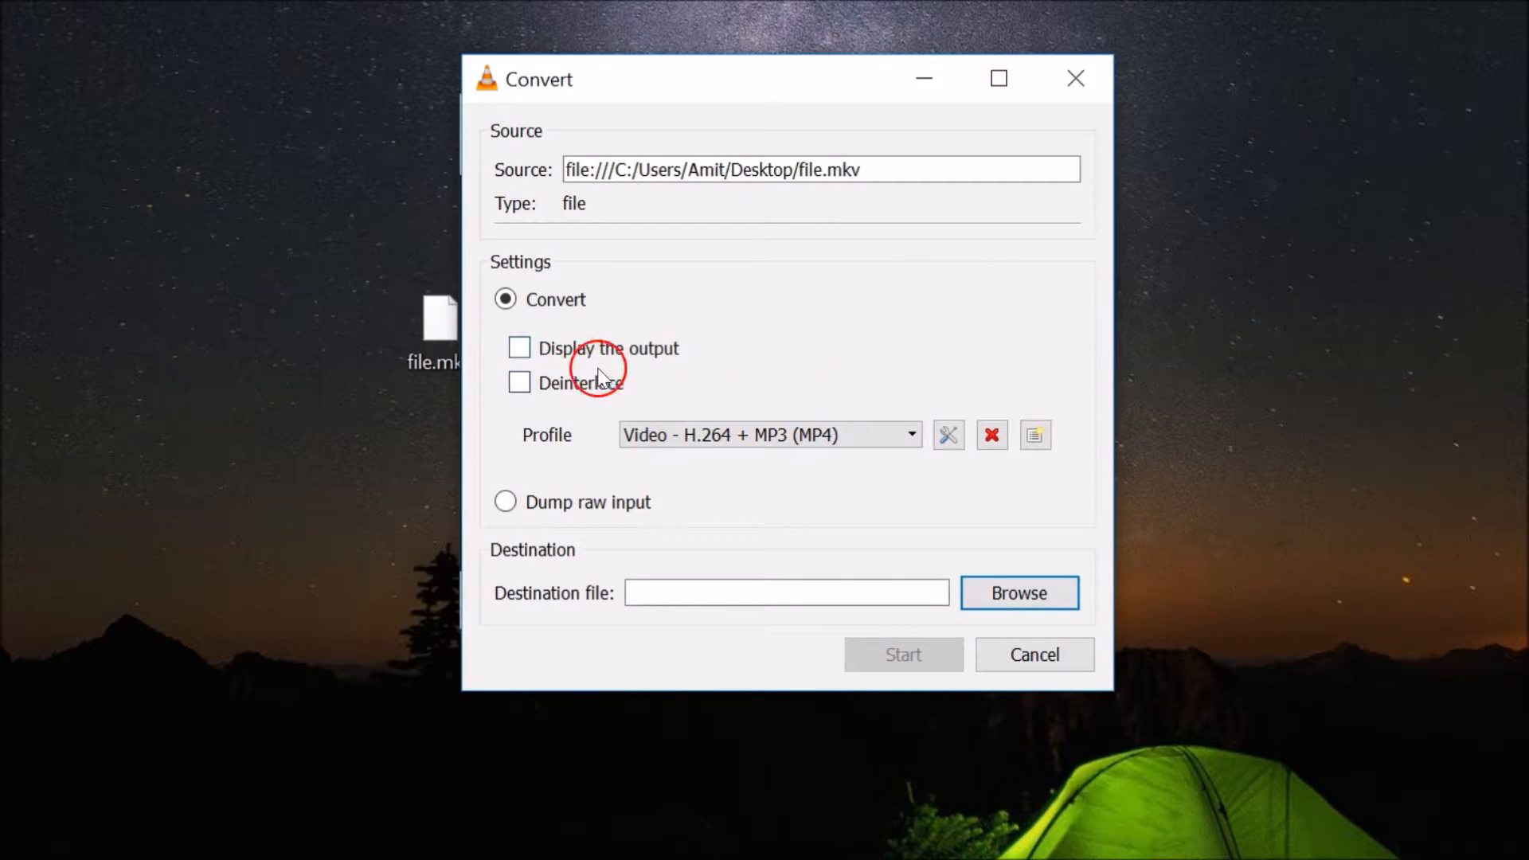
mouse_move(560, 468)
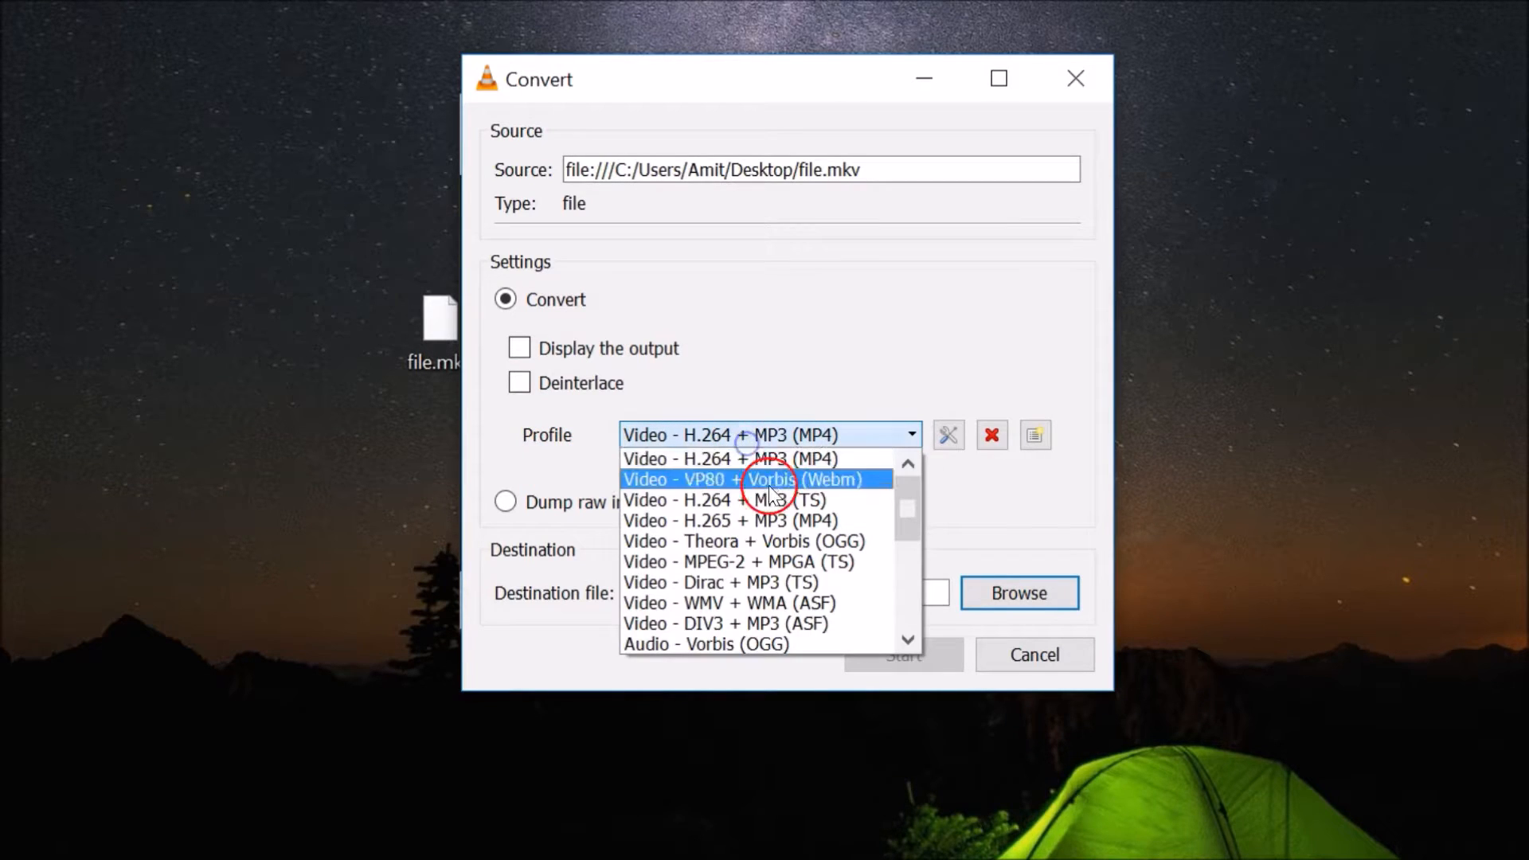
mouse_move(809, 542)
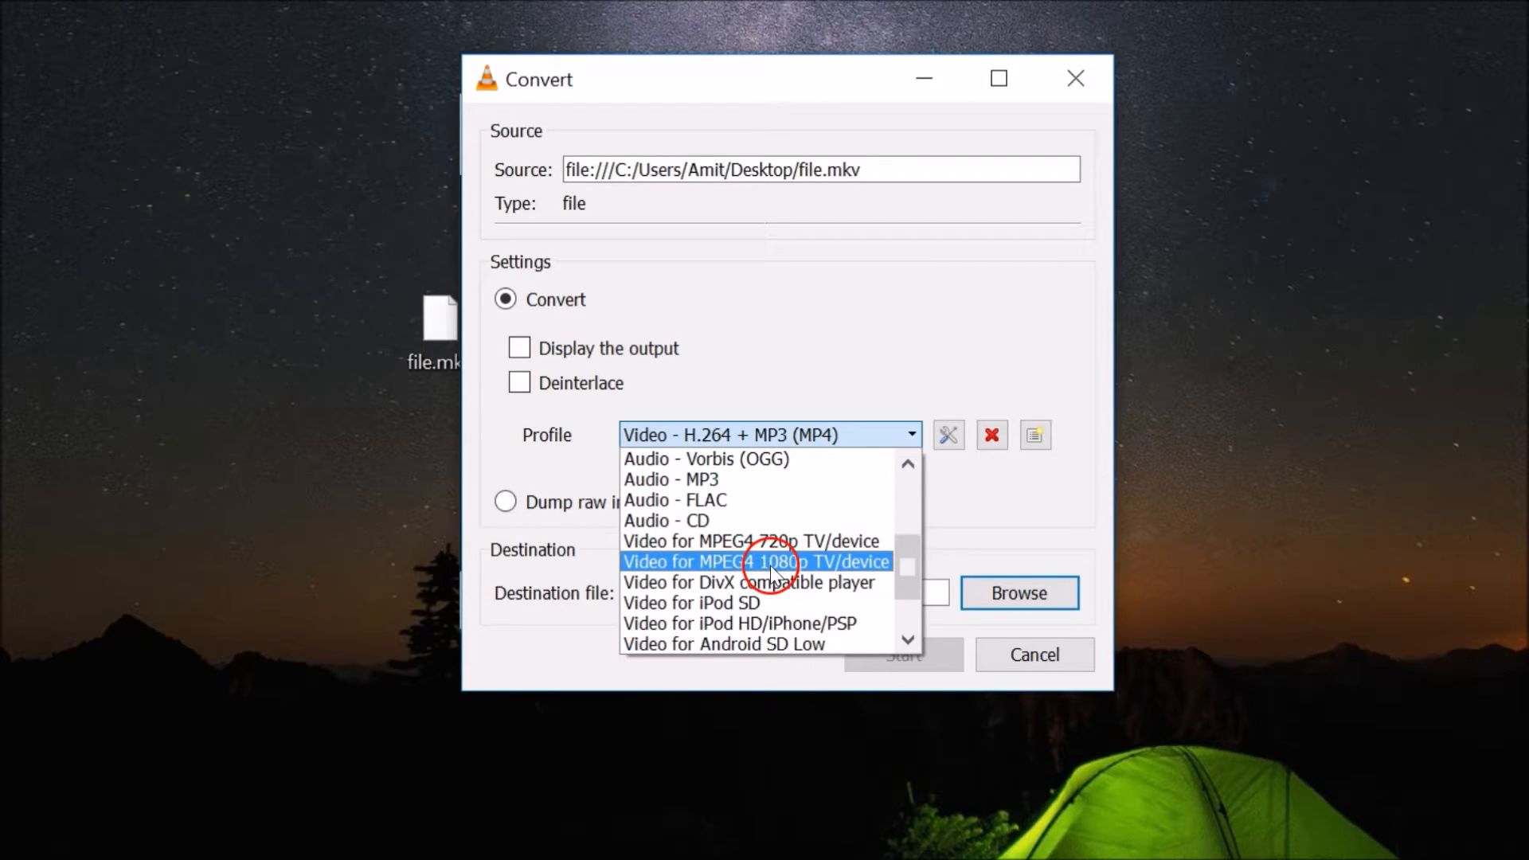
mouse_move(802, 570)
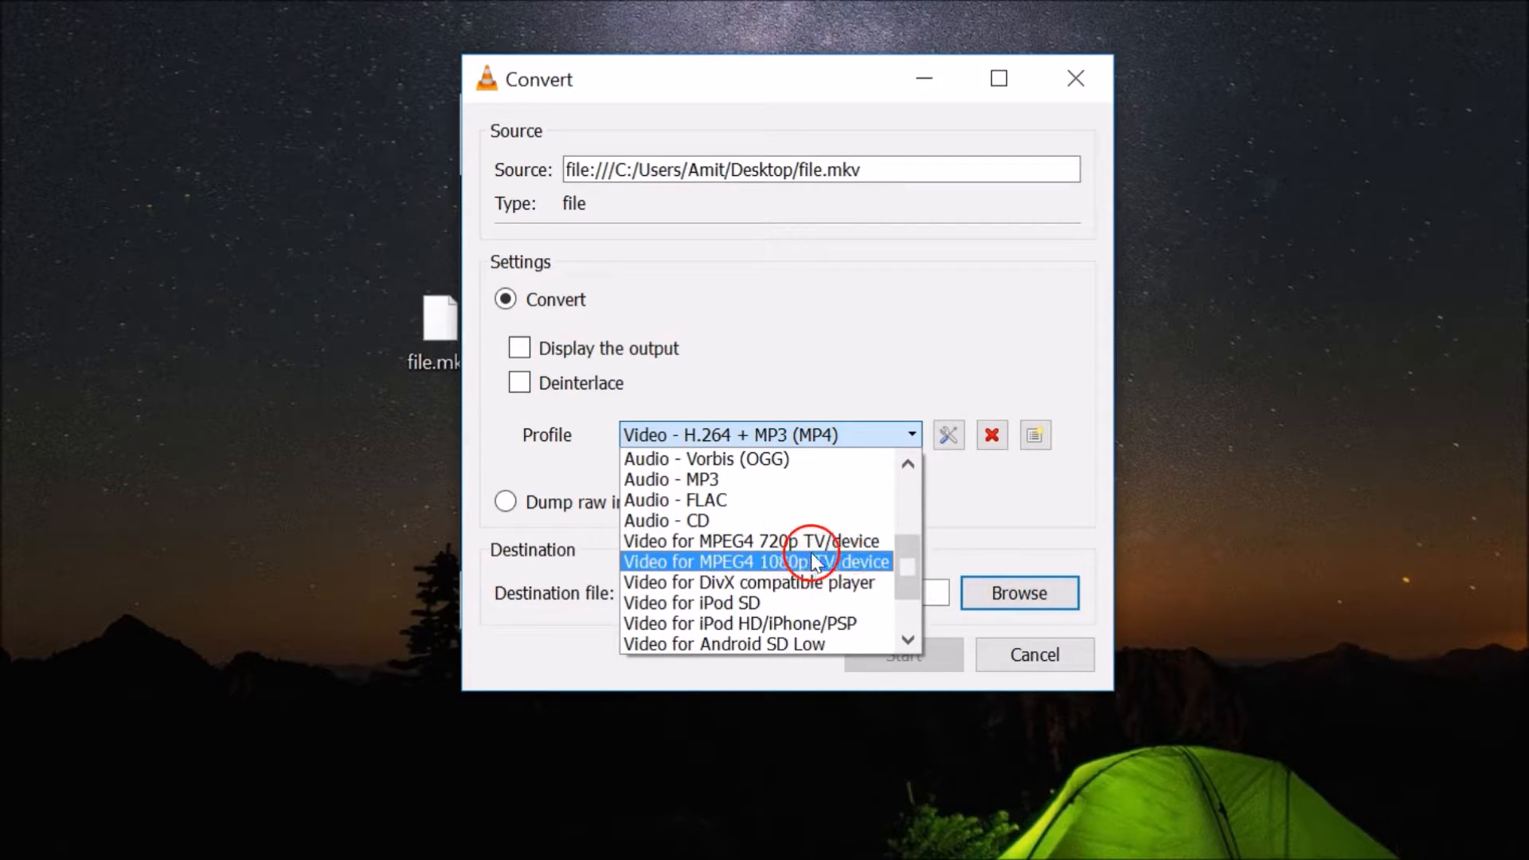
- Choose the Video for MPEG4 1080p TV/device profile and browse for a destination
click(755, 562)
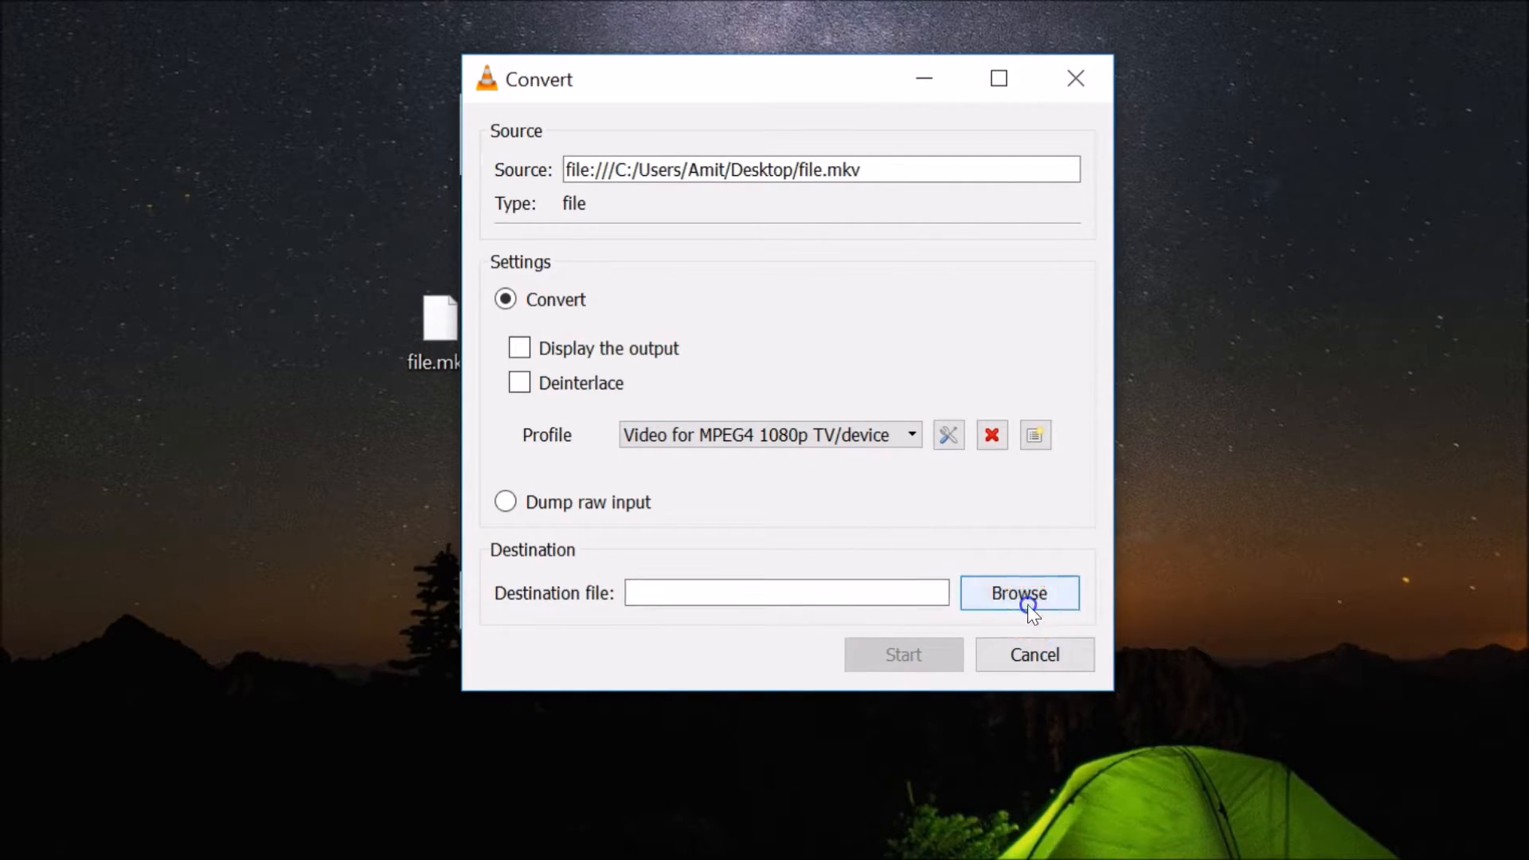
click(1018, 592)
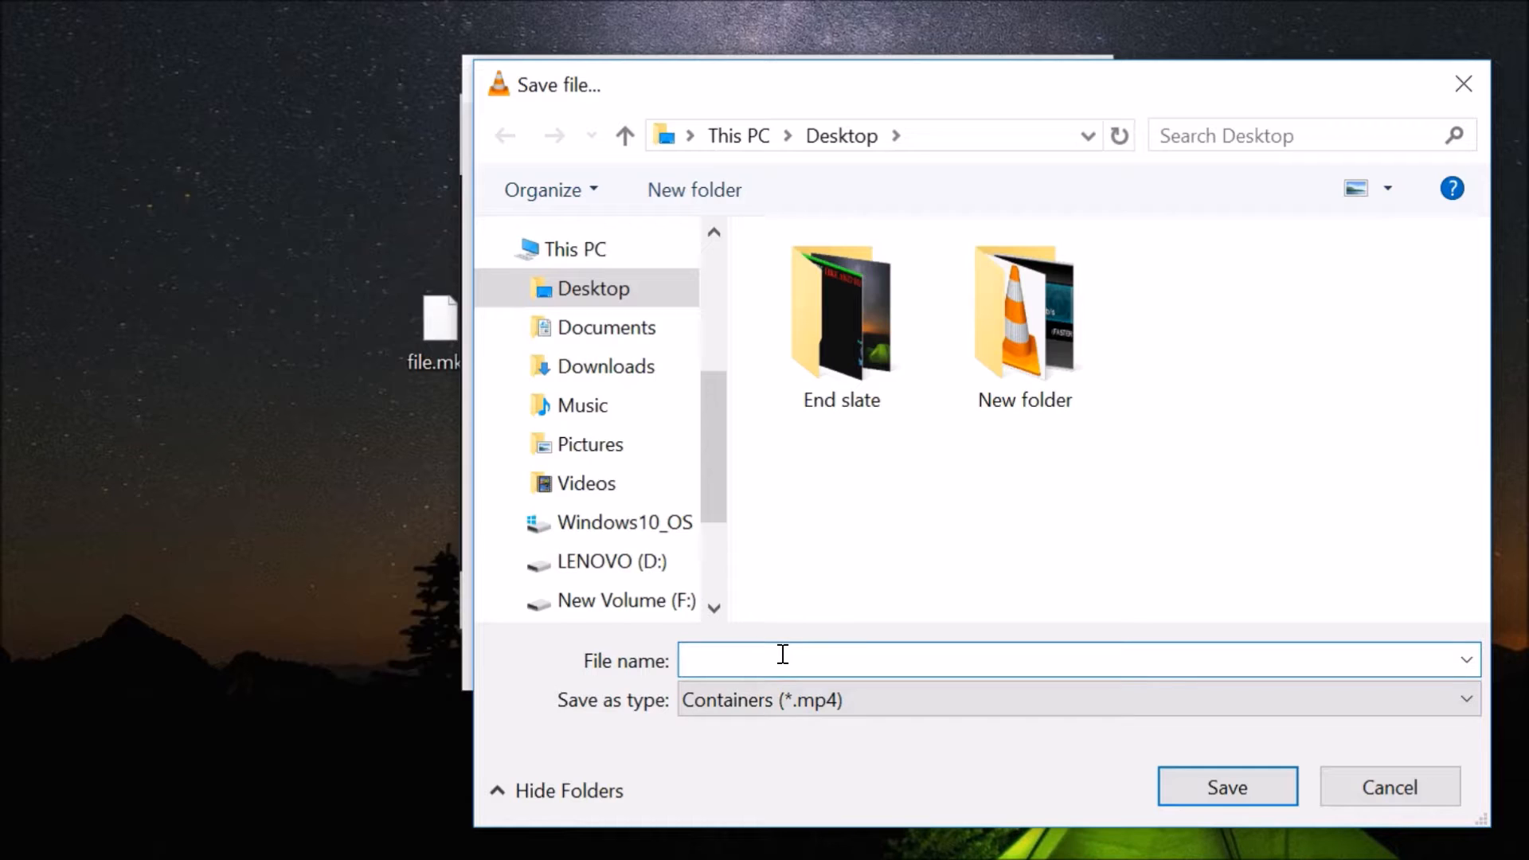
- Name the destination file.mp4 on the Desktop and save it
text(file)
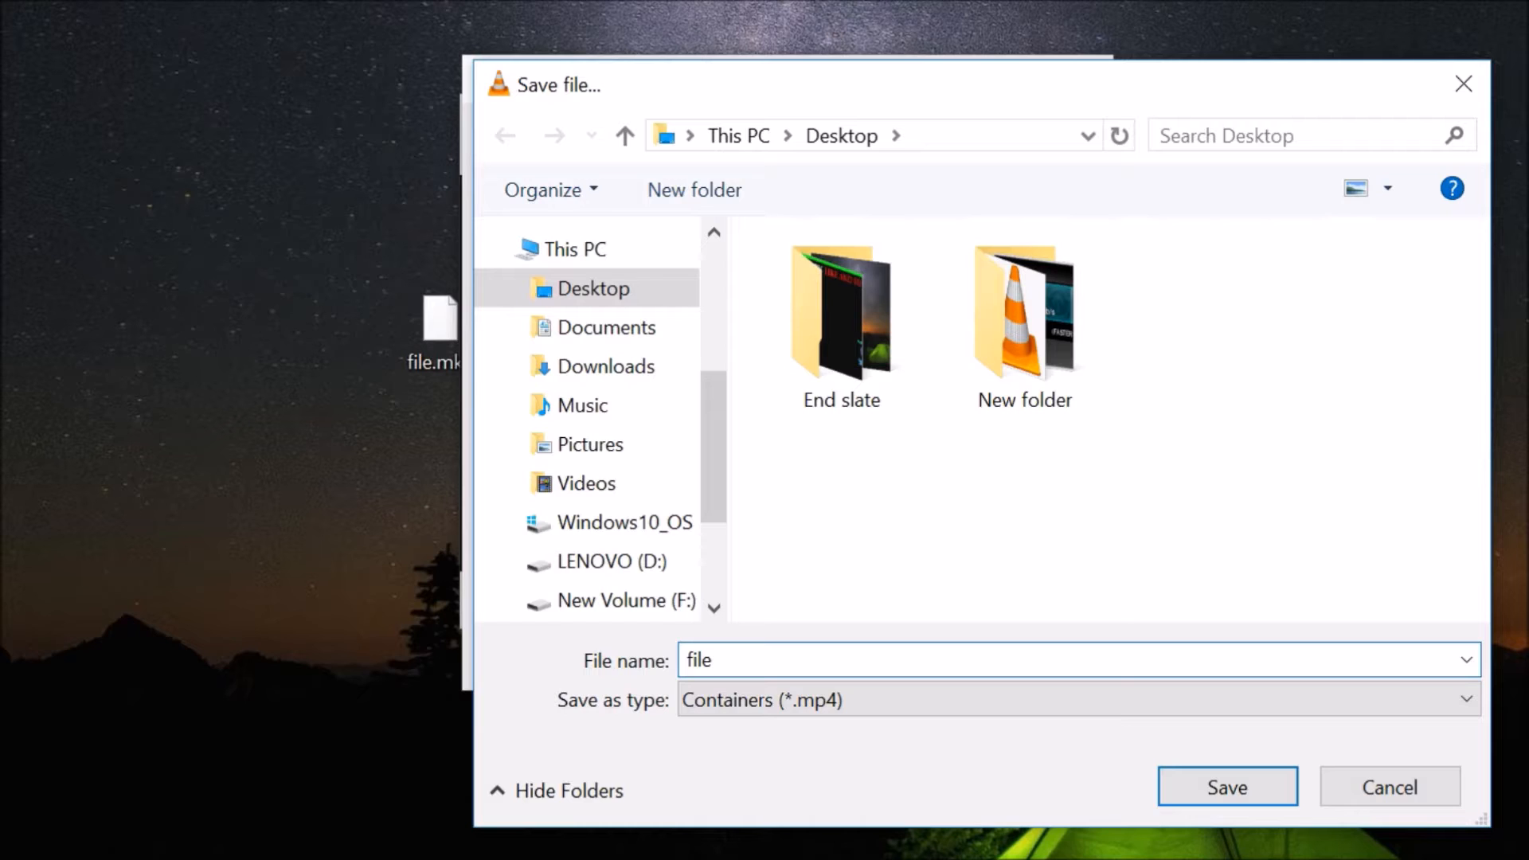
text(.mp4)
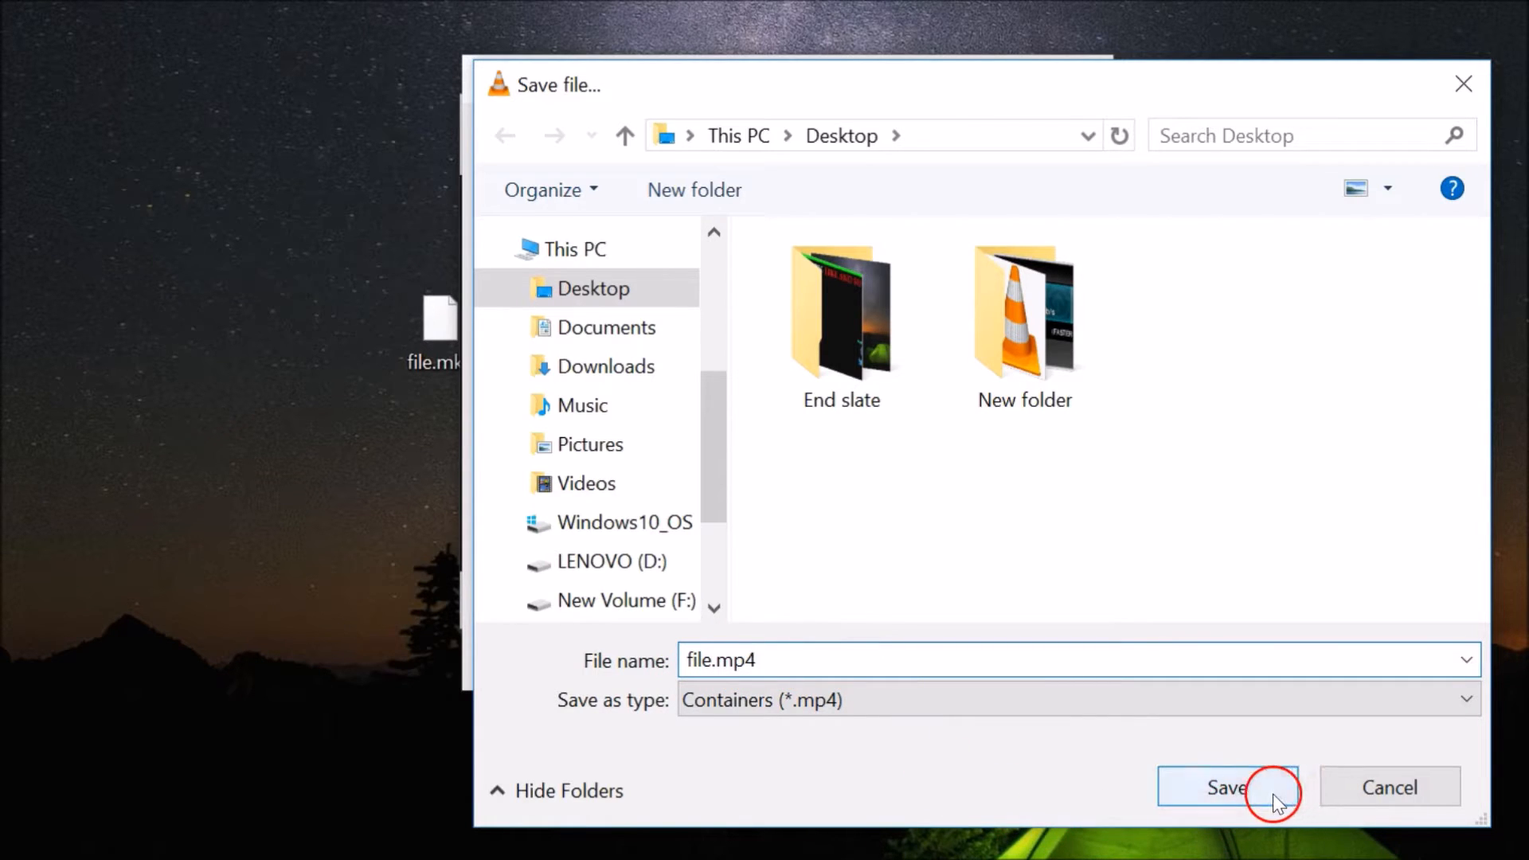
click(1228, 787)
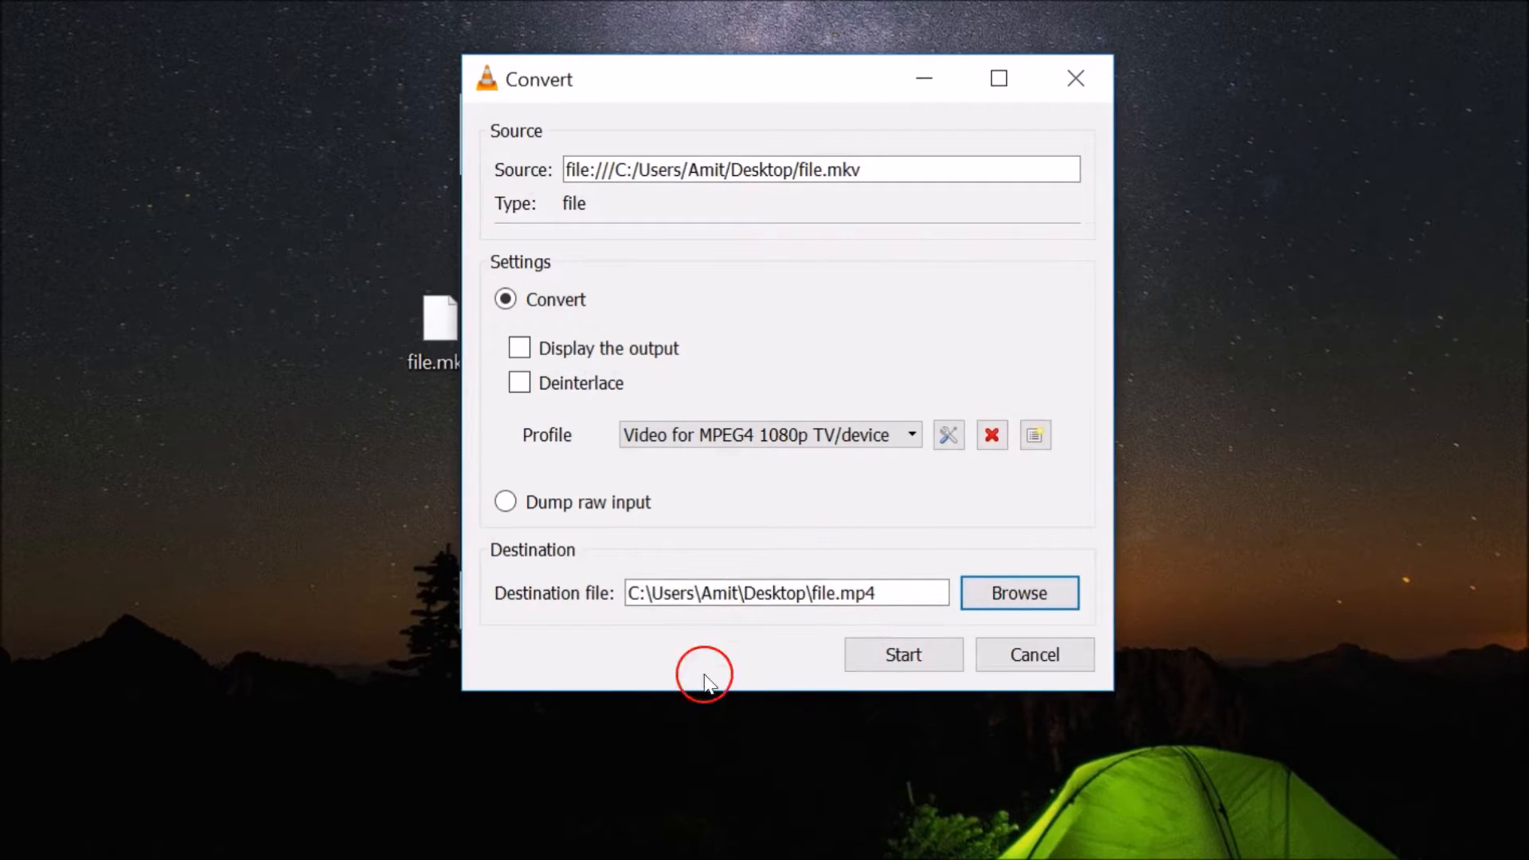
- Start the conversion and wait for the streaming progress to complete
click(900, 655)
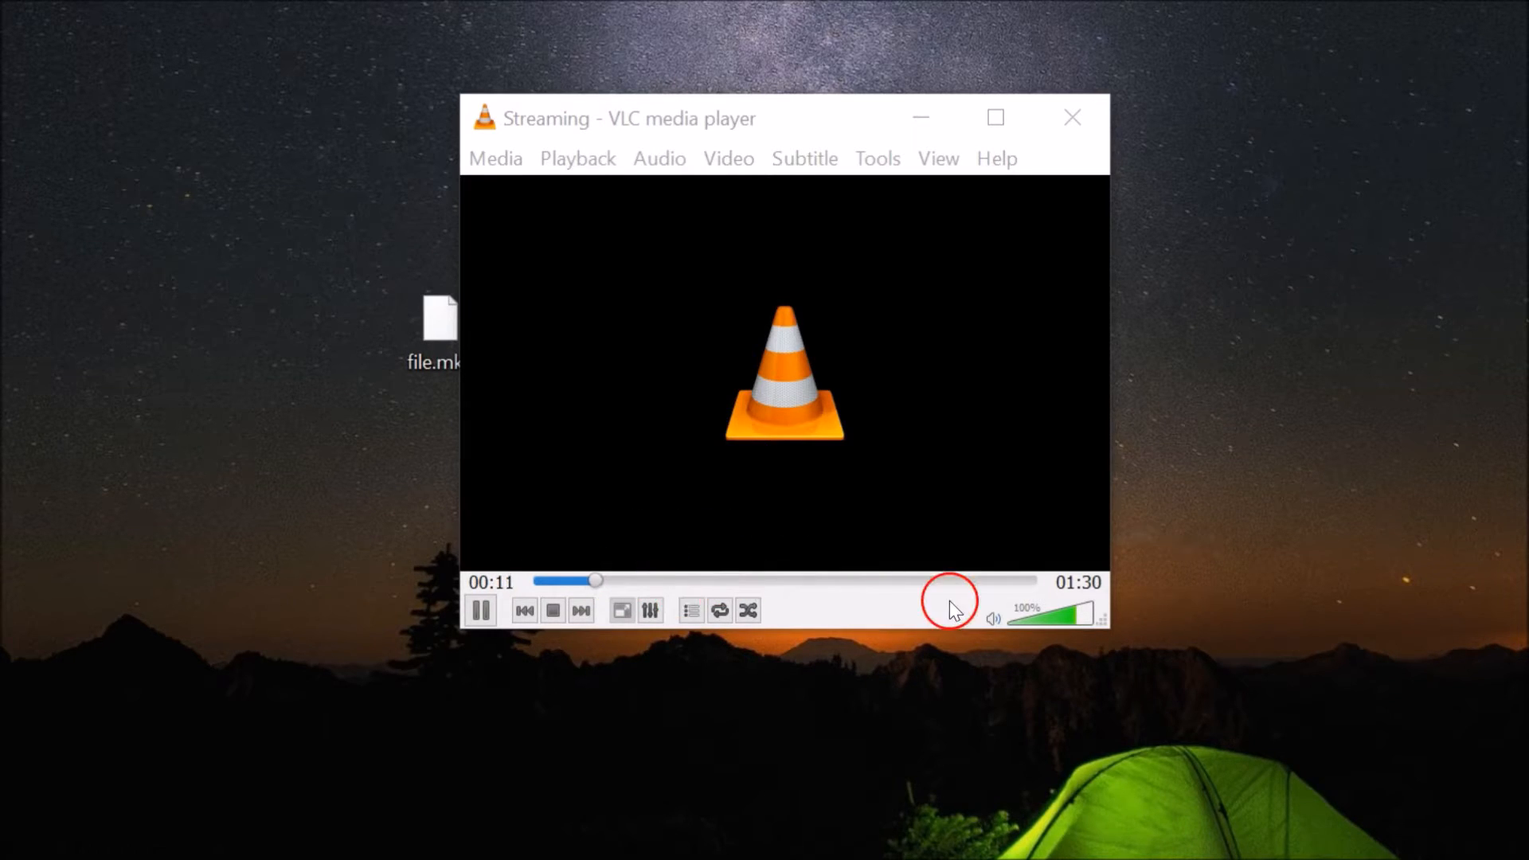
mouse_move(909, 680)
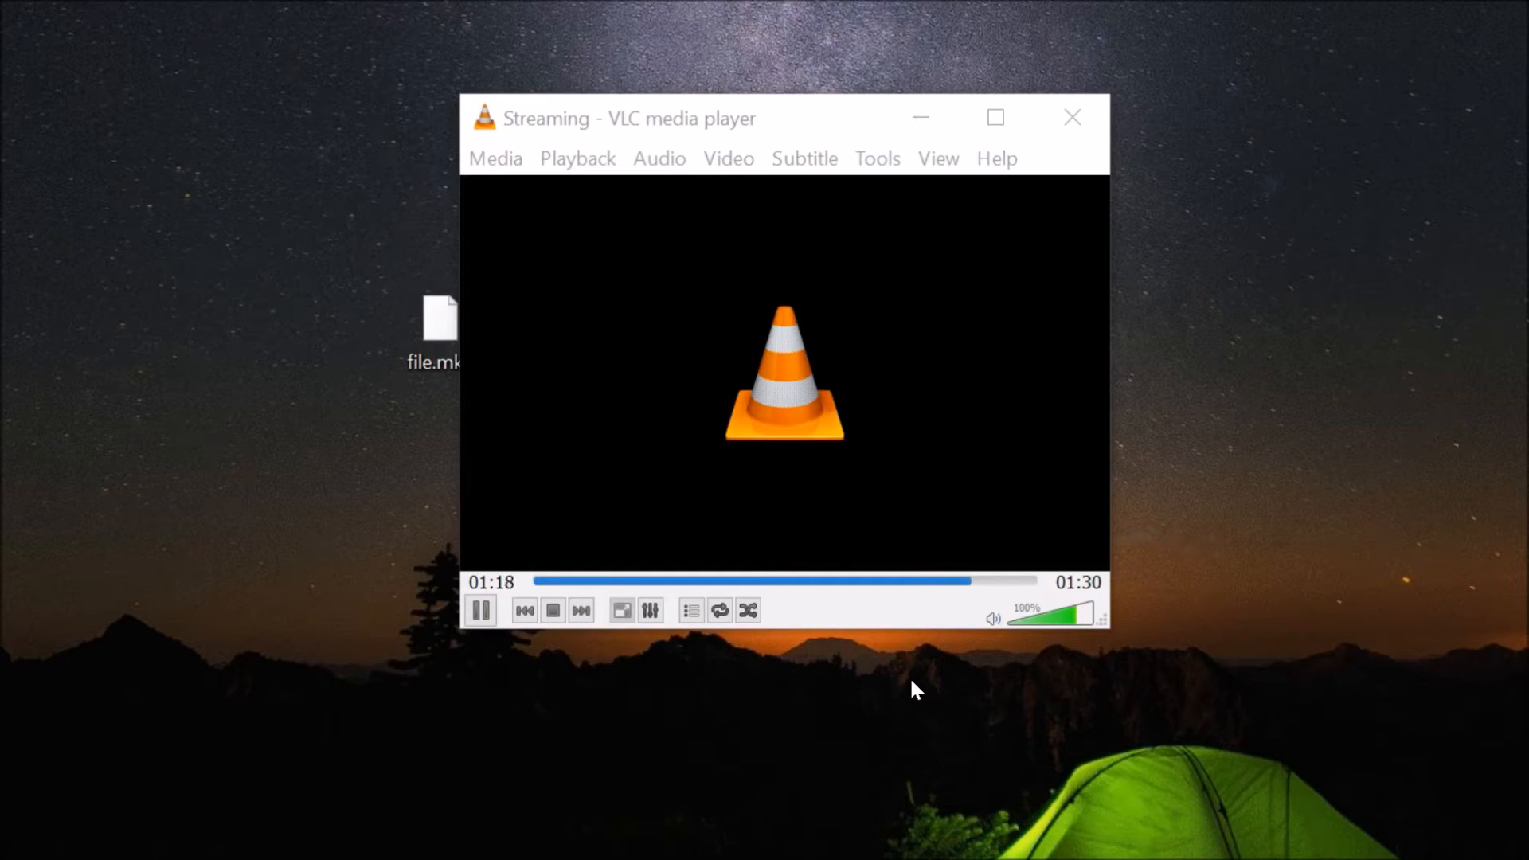
click(553, 611)
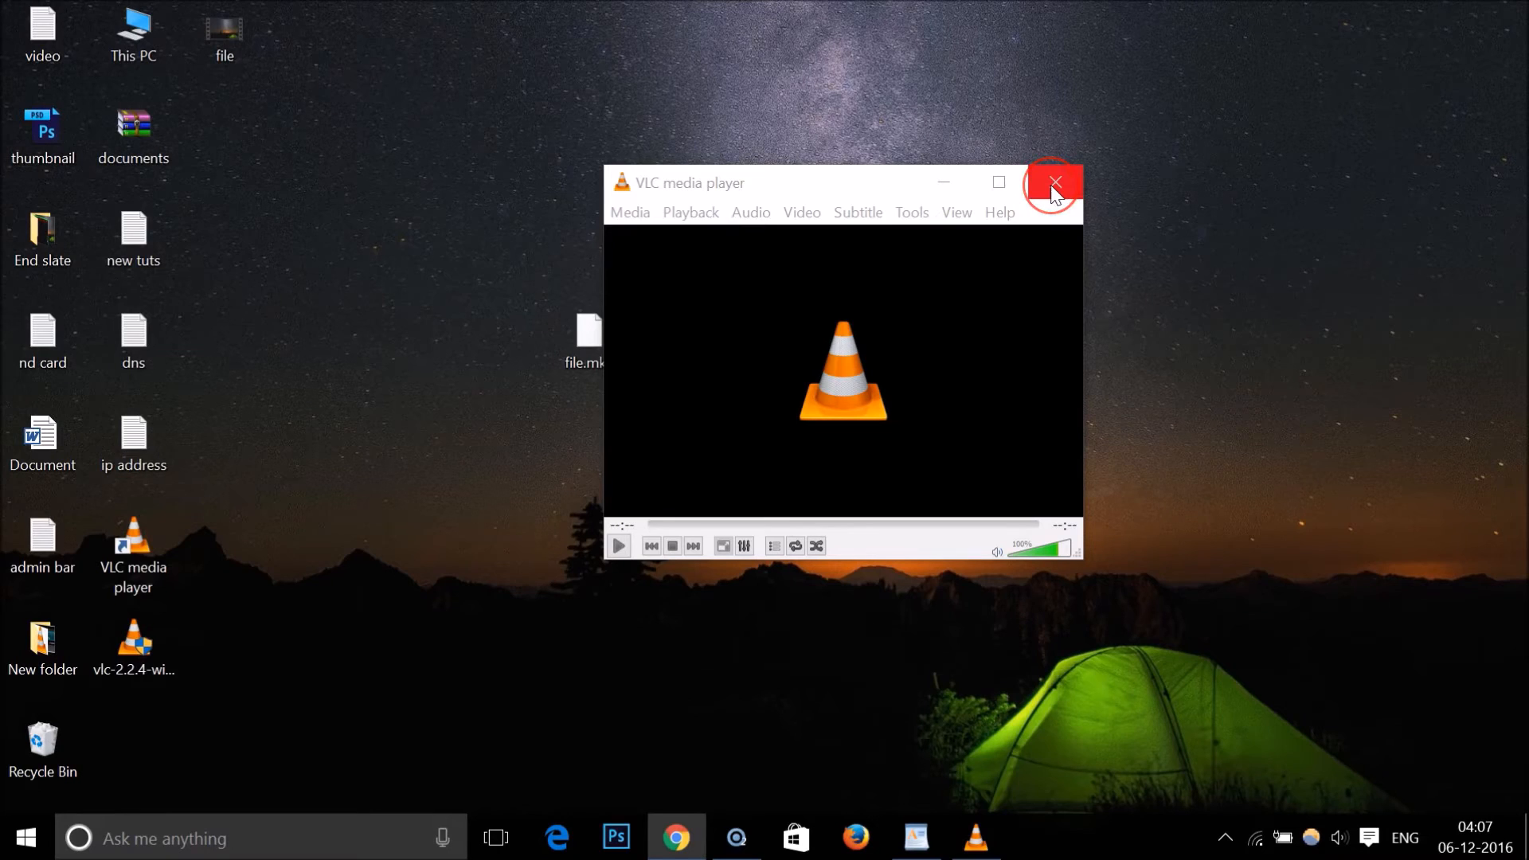
- Close VLC and check the new file's Properties confirm an 11.8 MB MP4
click(1053, 183)
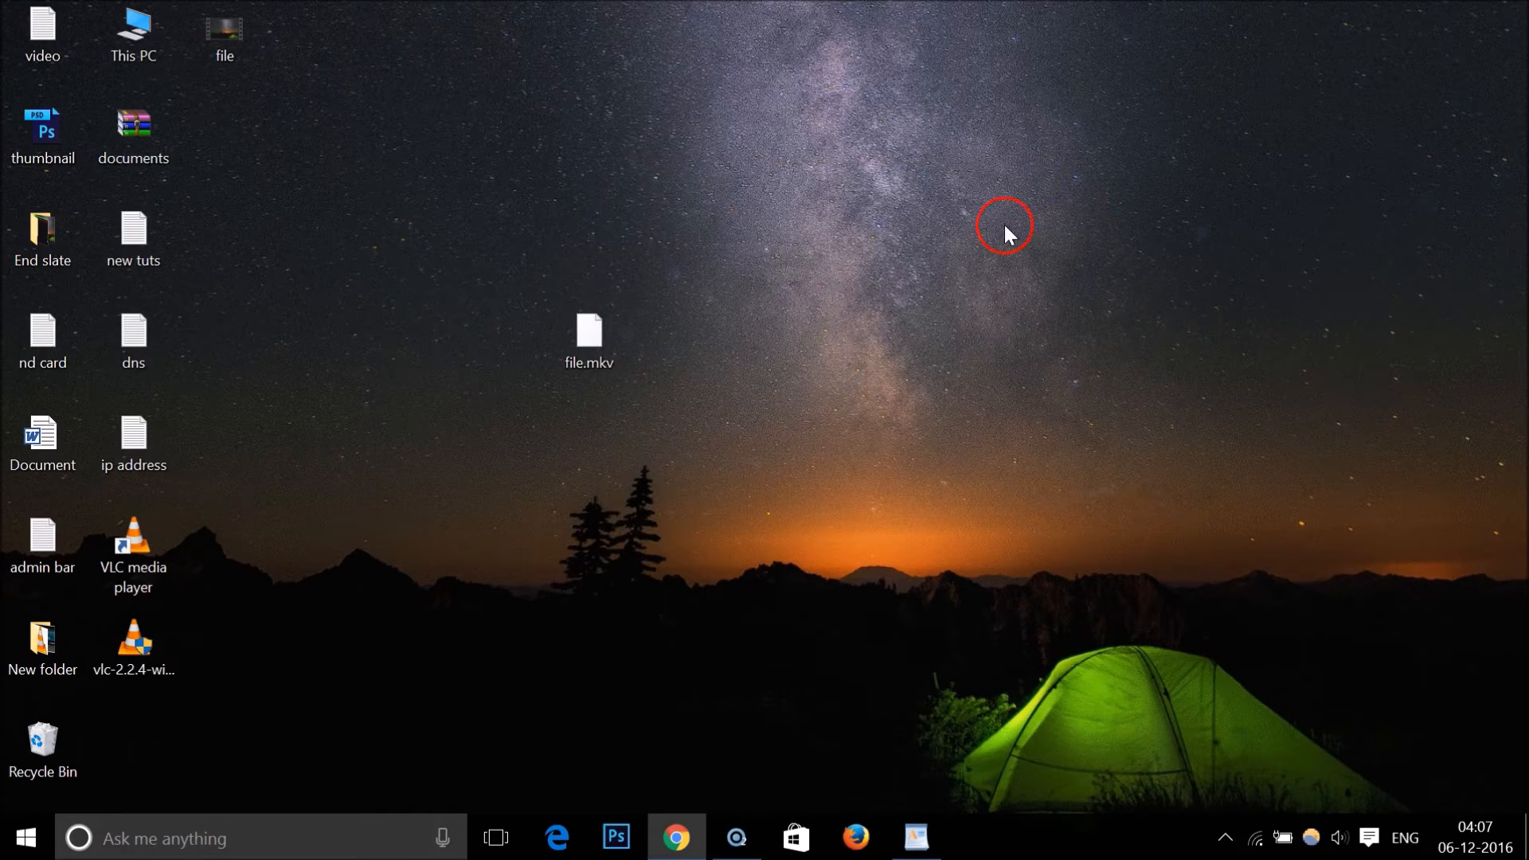
drag(223, 34, 315, 239)
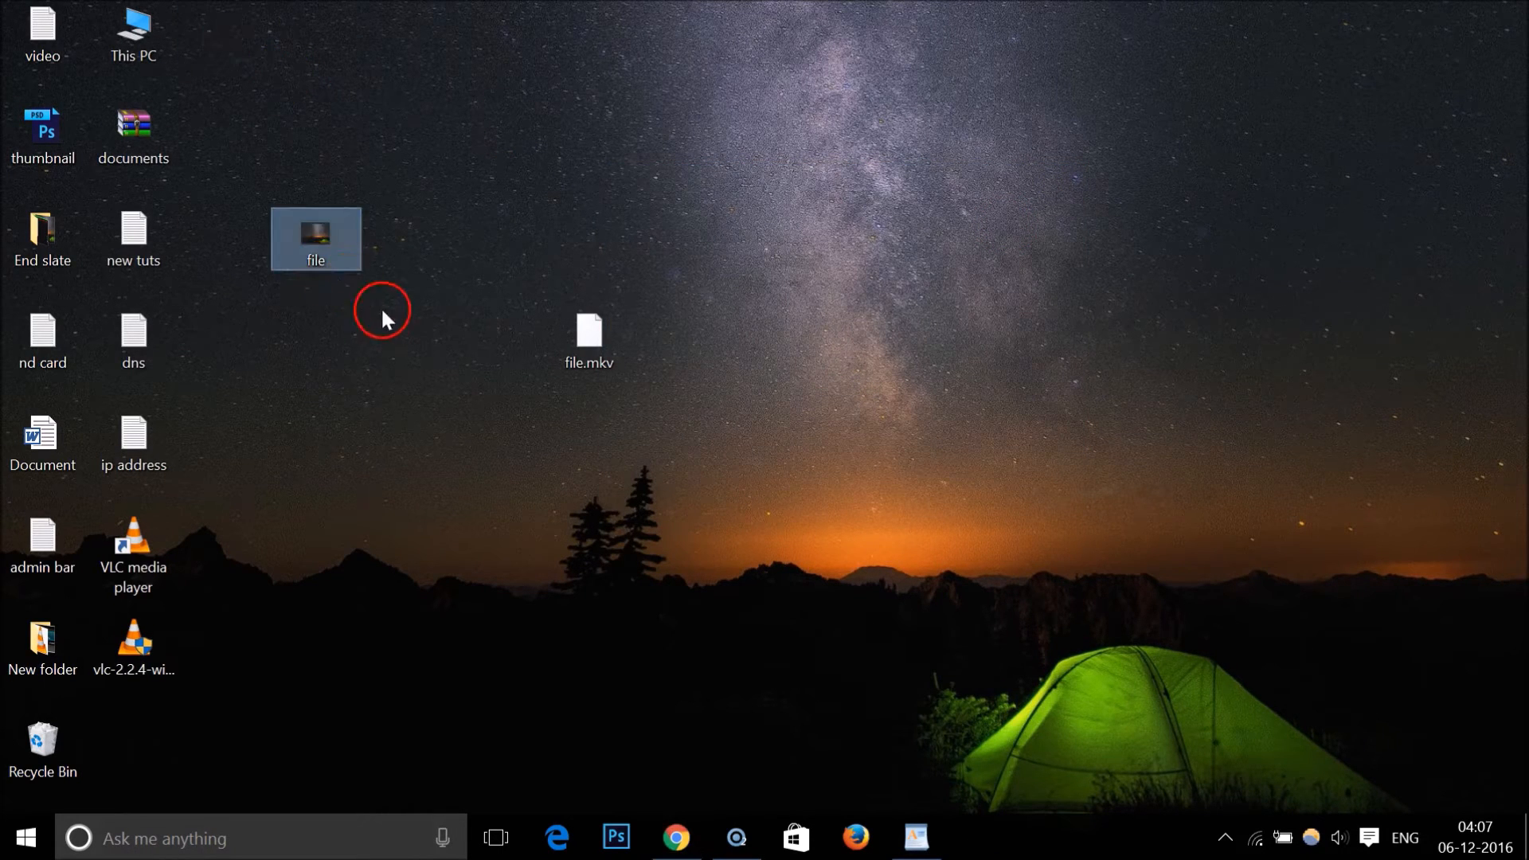
right_click(315, 237)
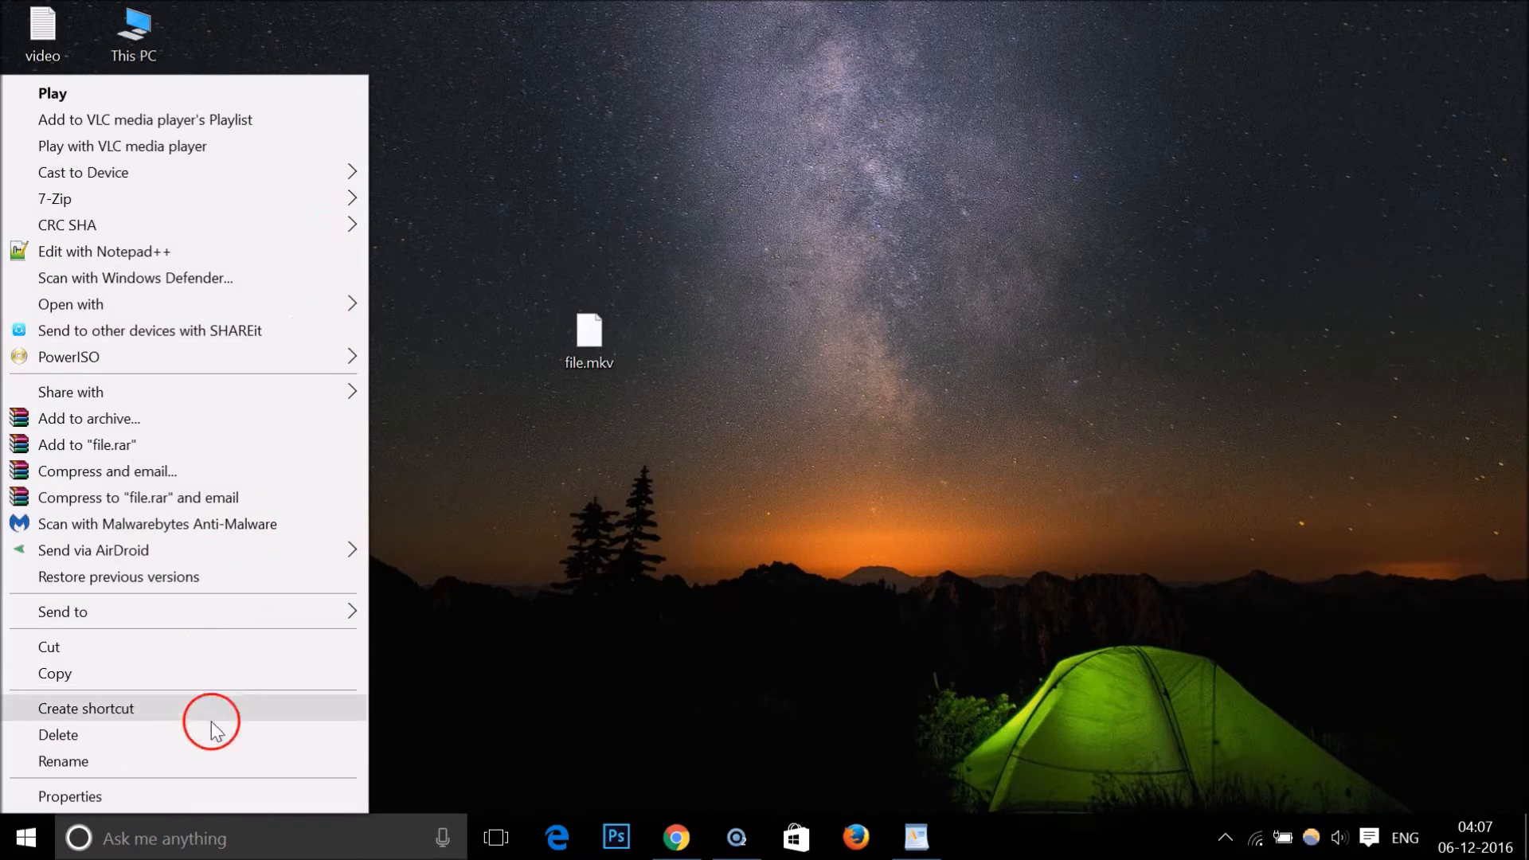
click(69, 797)
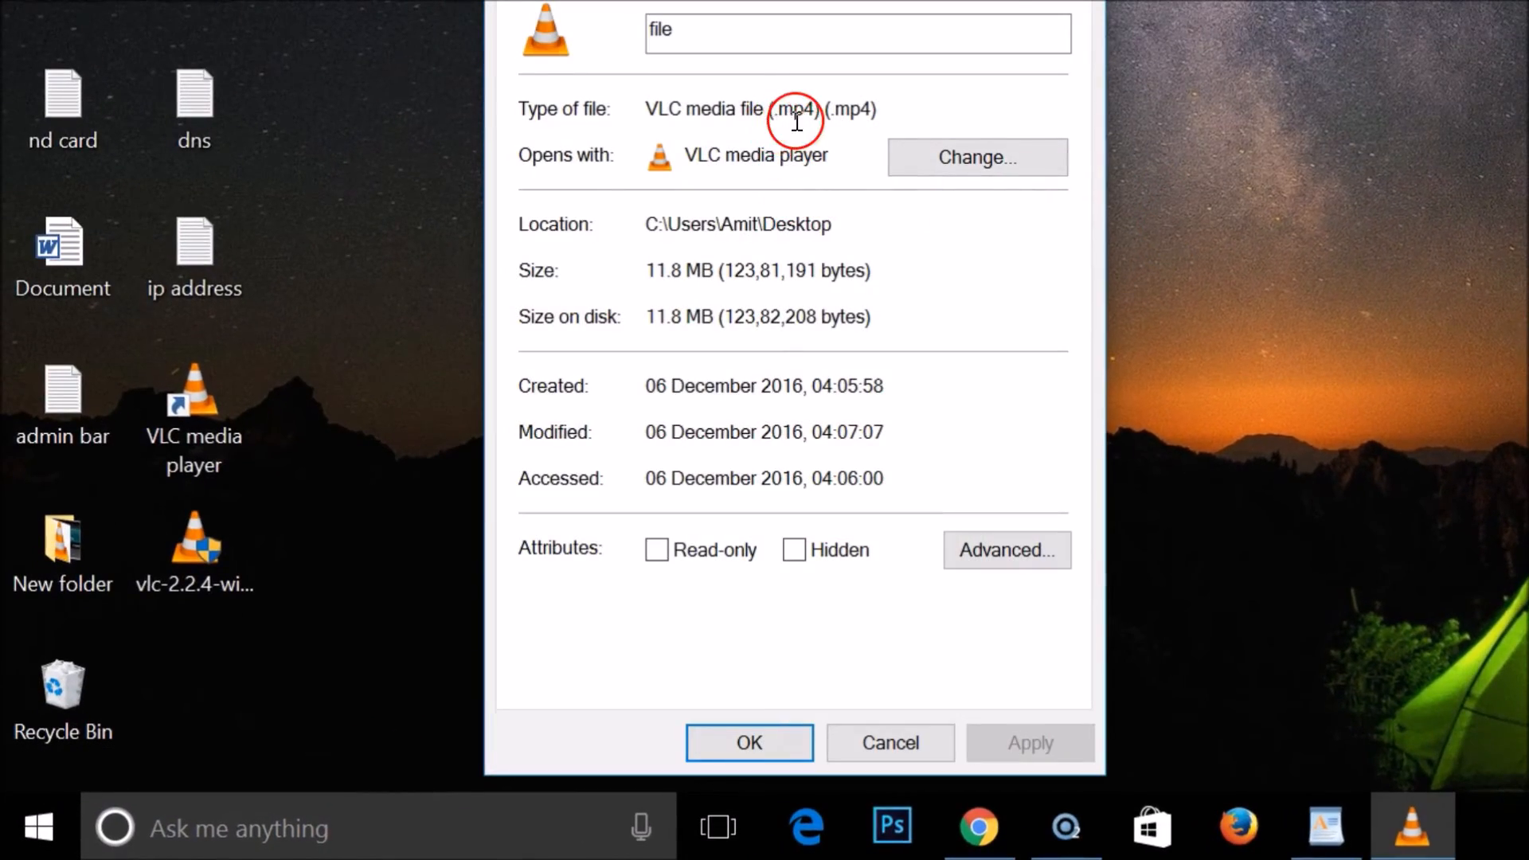
click(749, 743)
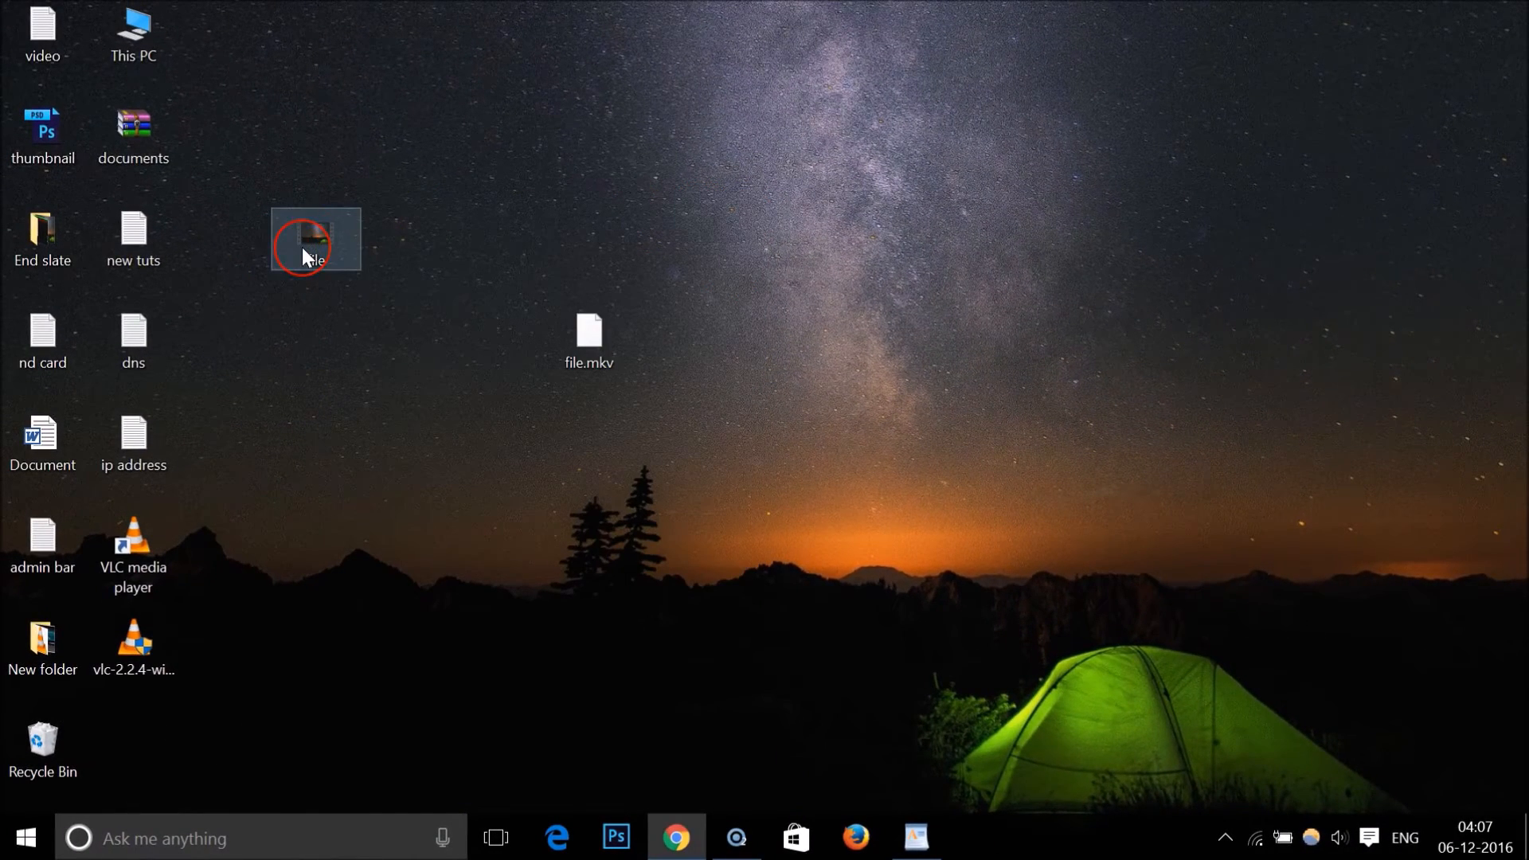
- Play file.mp4 in VLC to verify it, then close the player
double_click(315, 239)
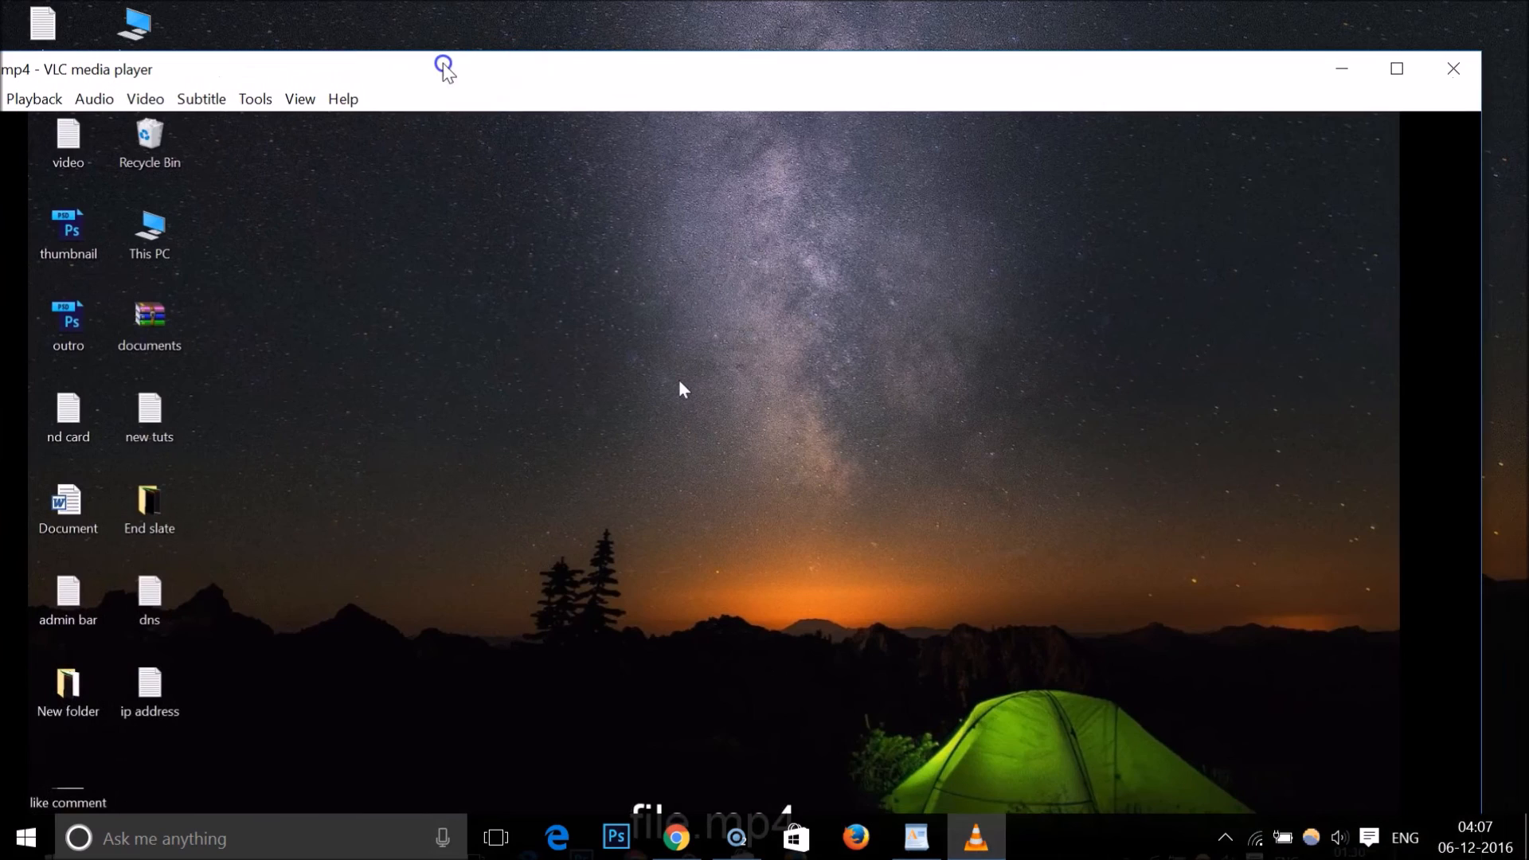
click(1453, 68)
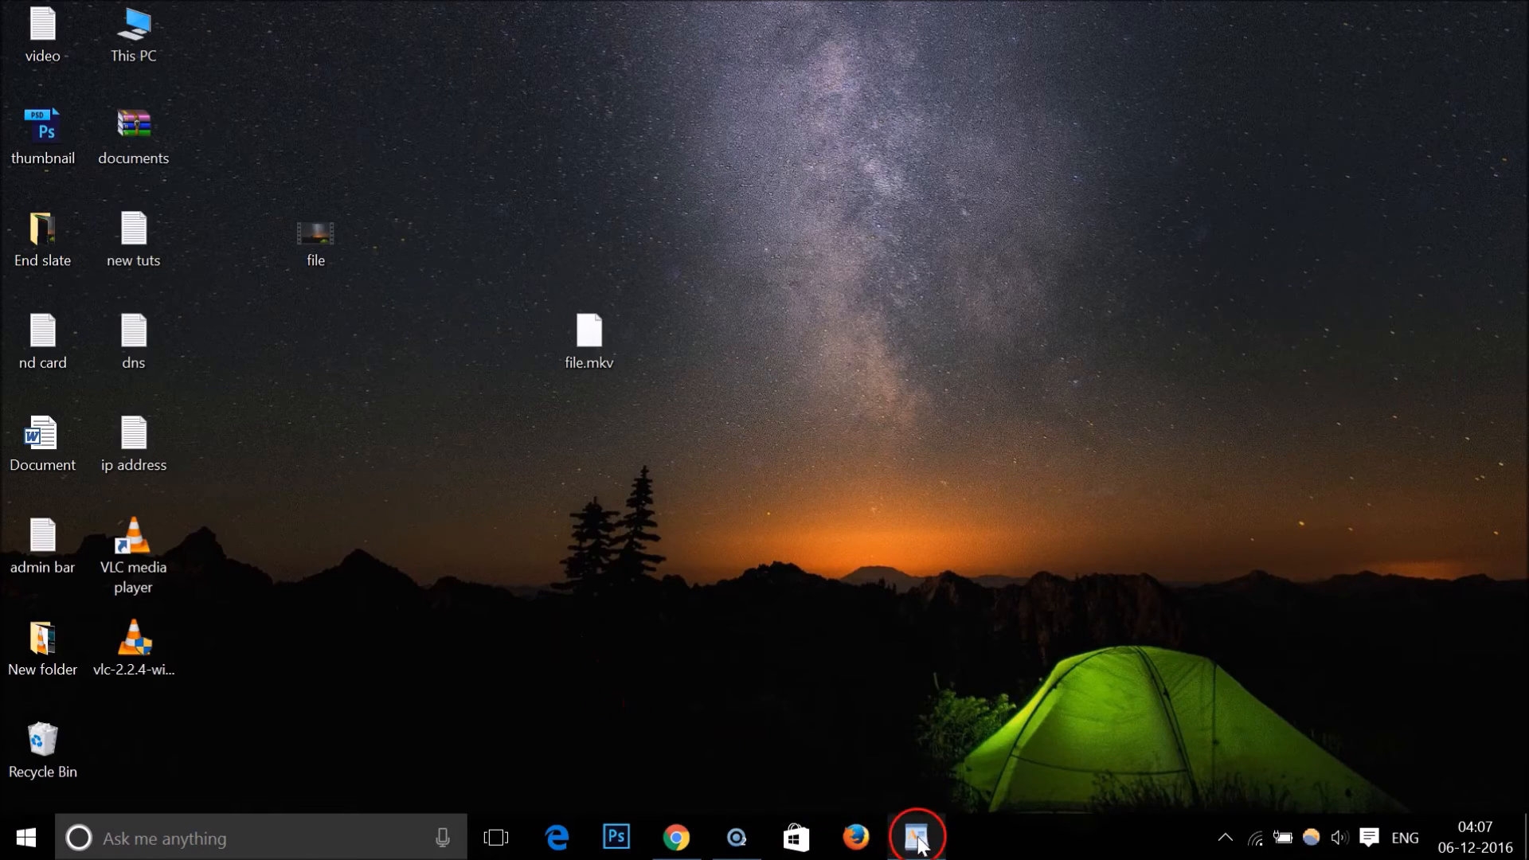
- Return to the WordPad 'How To Convert MKV to MP4' title page with the cursor after the title
click(914, 836)
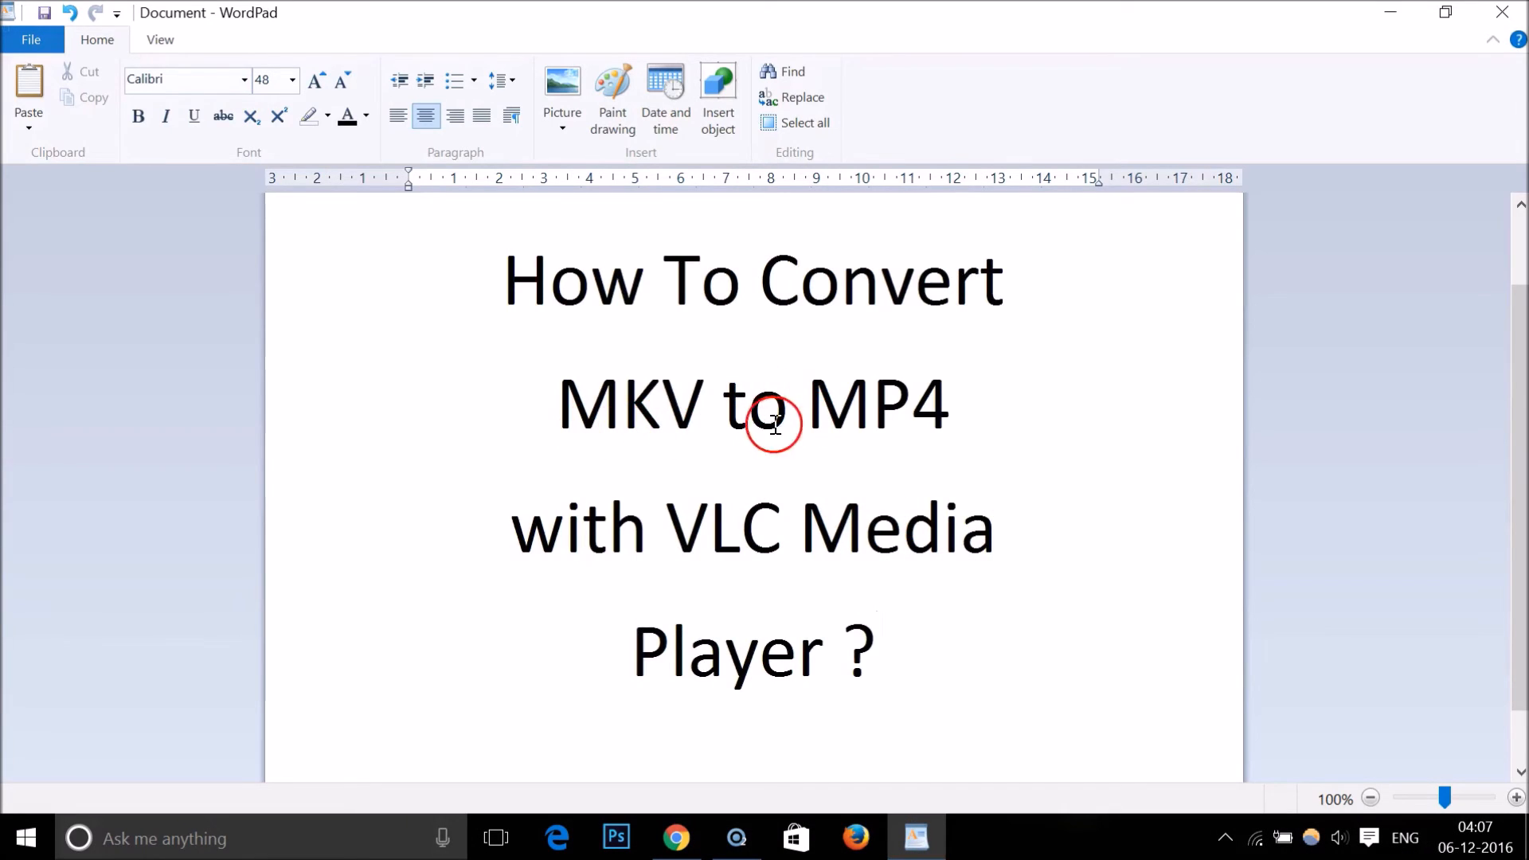
click(878, 650)
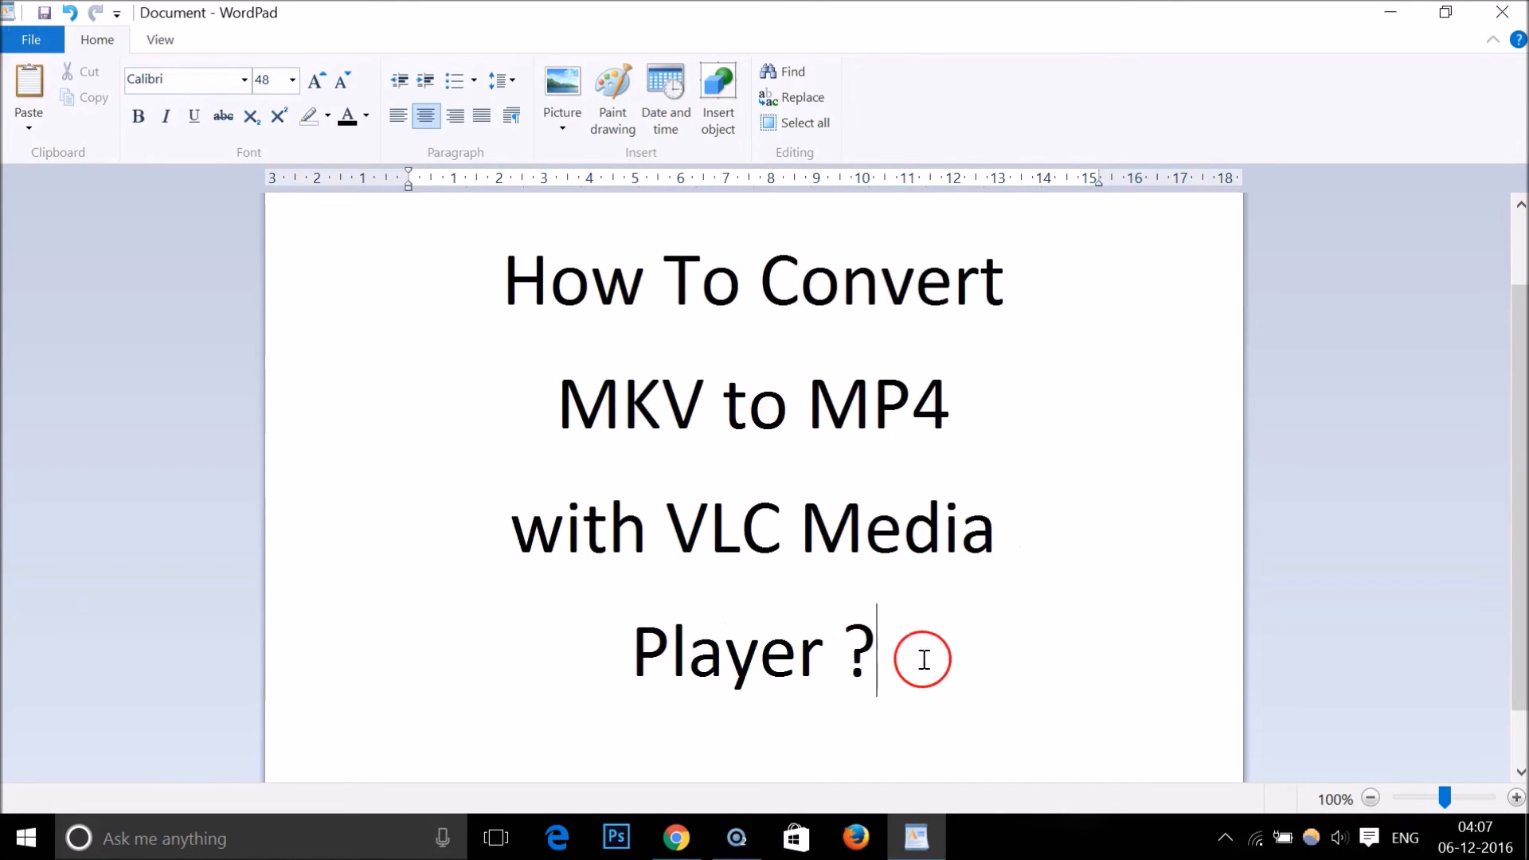
mouse_move(833, 606)
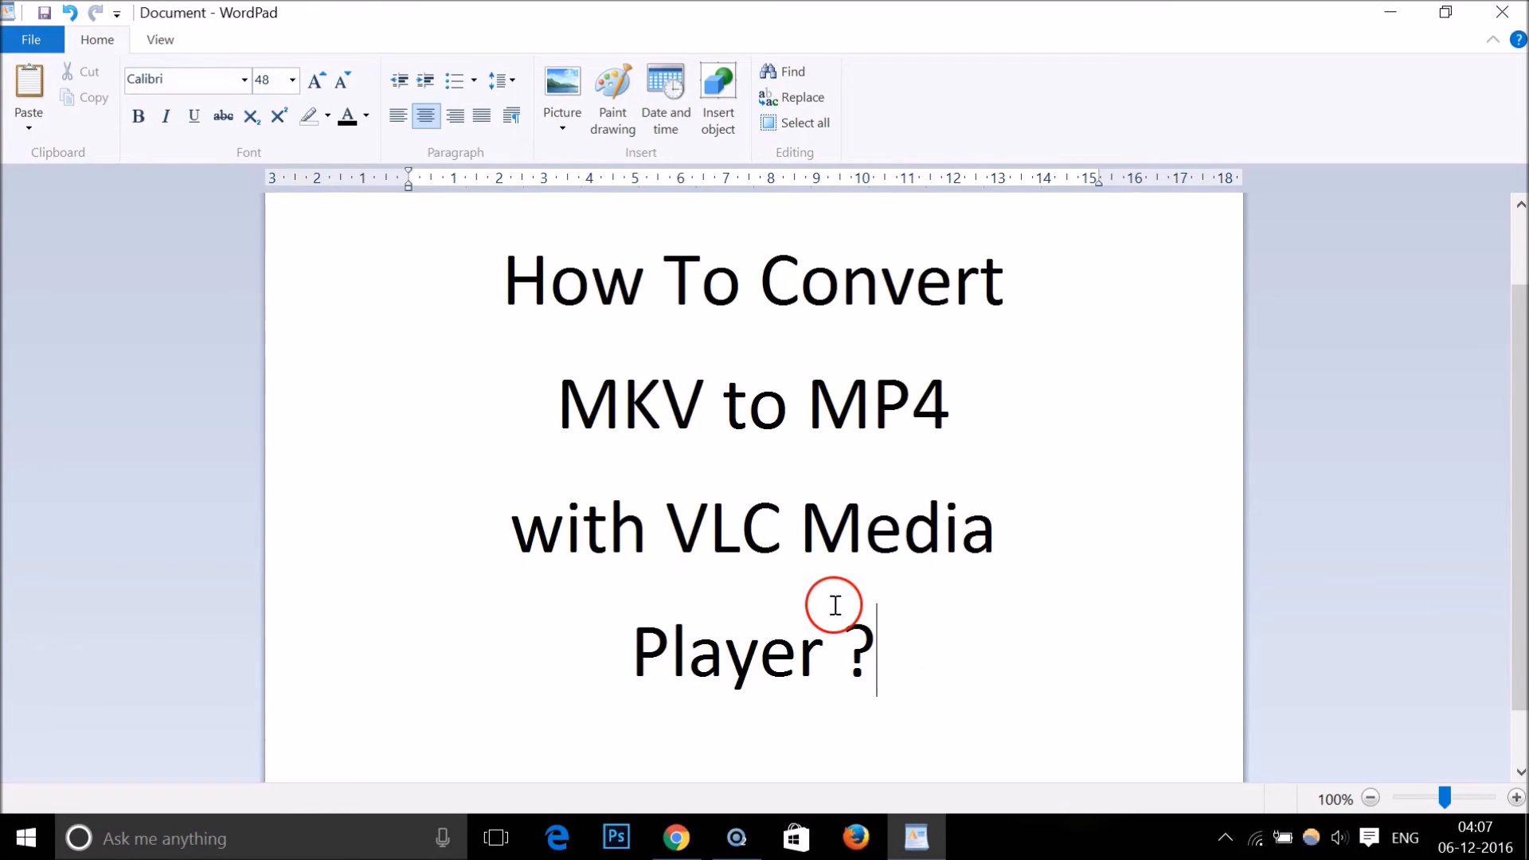